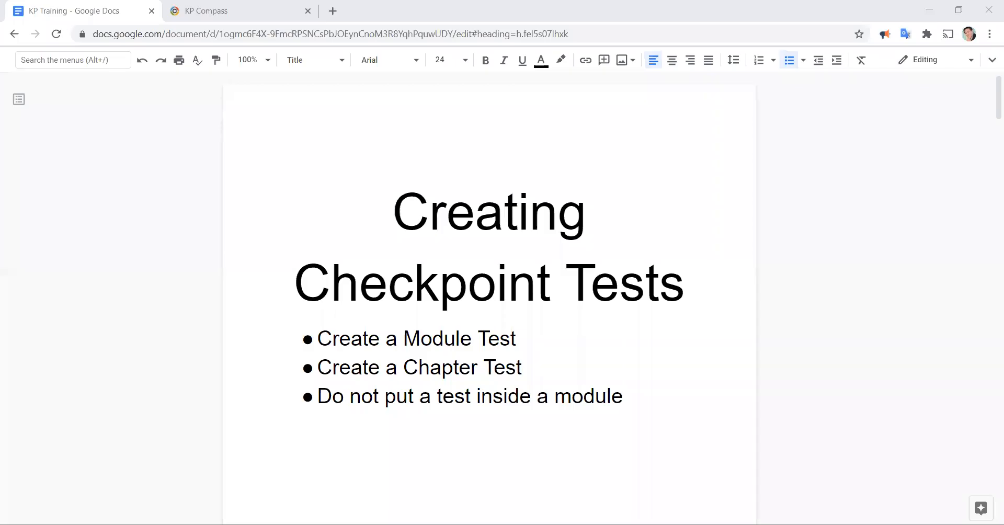
Step: Point out the Create a Module Test and Create a Chapter Test bullets, then switch to the KP Compass site
click(338, 338)
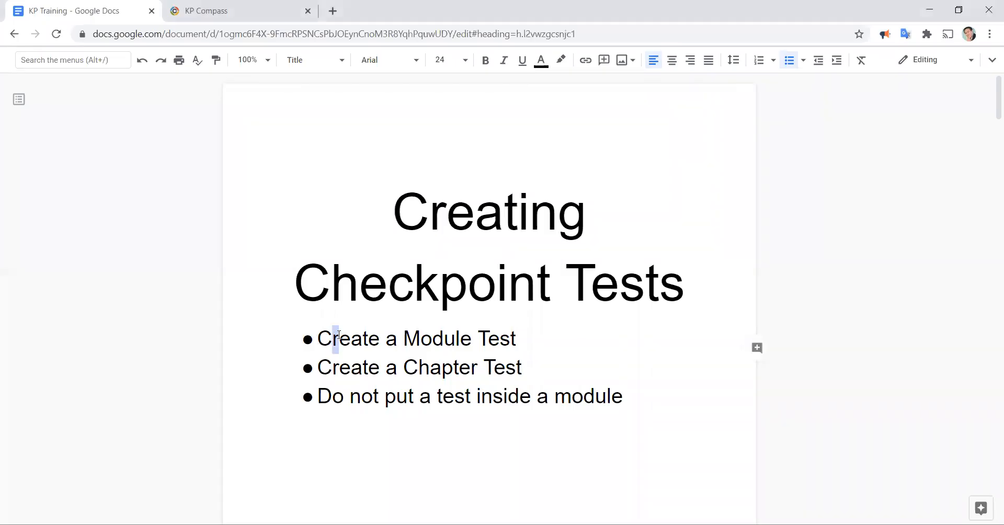
triple_click(415, 338)
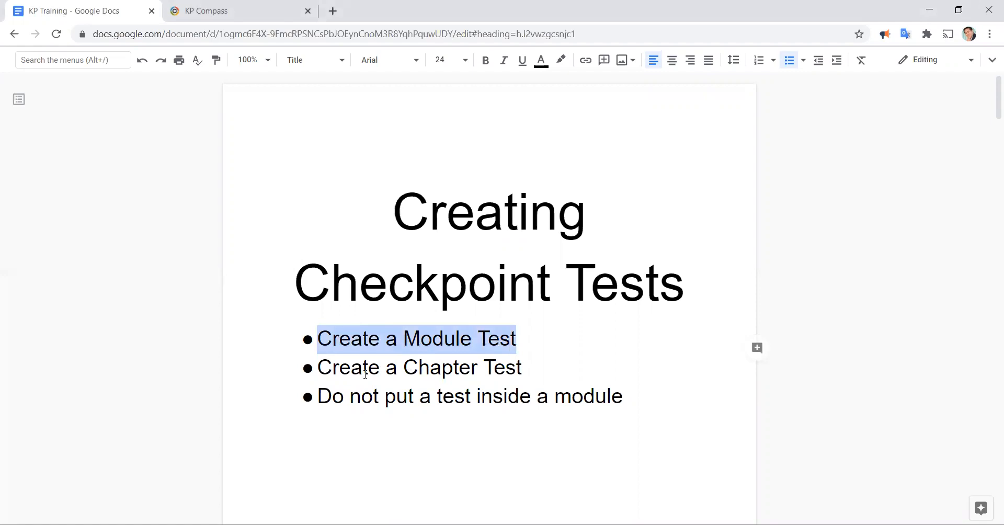
triple_click(419, 367)
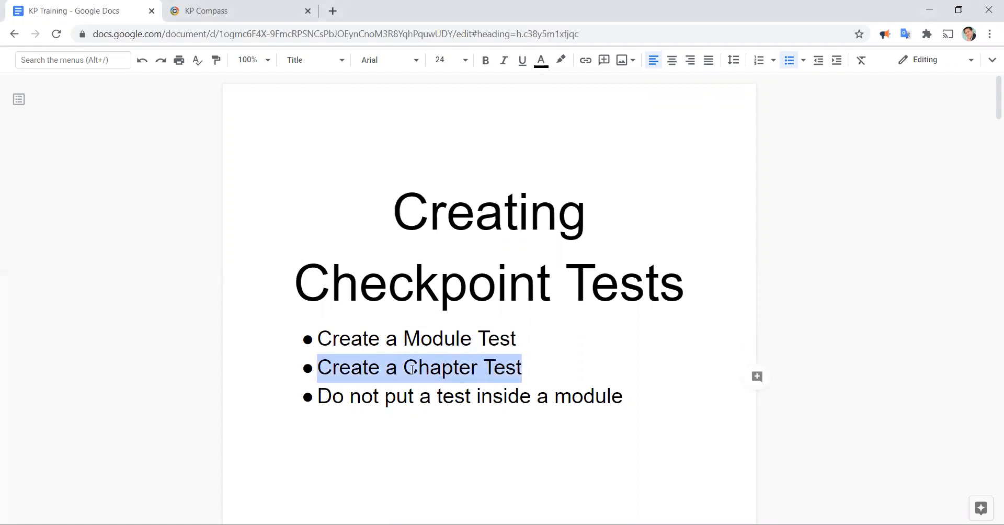
click(351, 368)
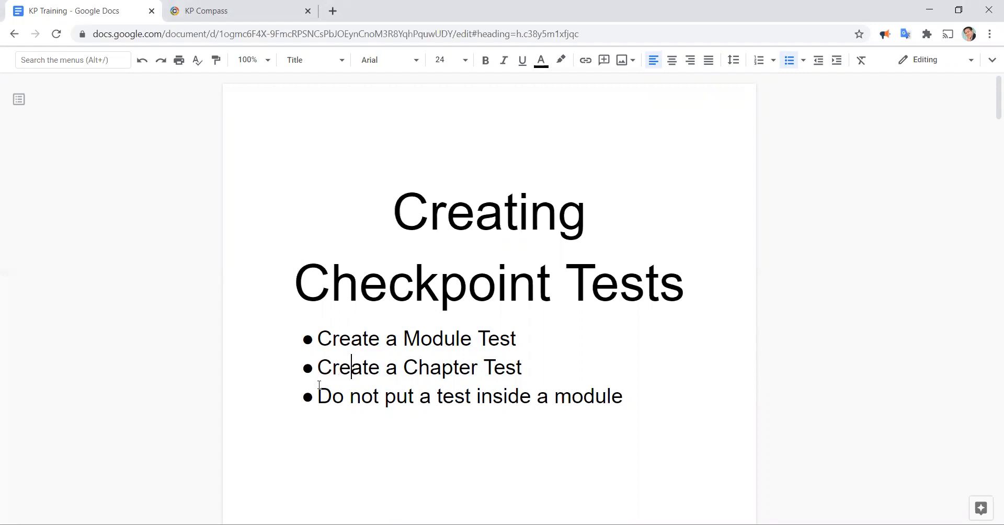
click(319, 395)
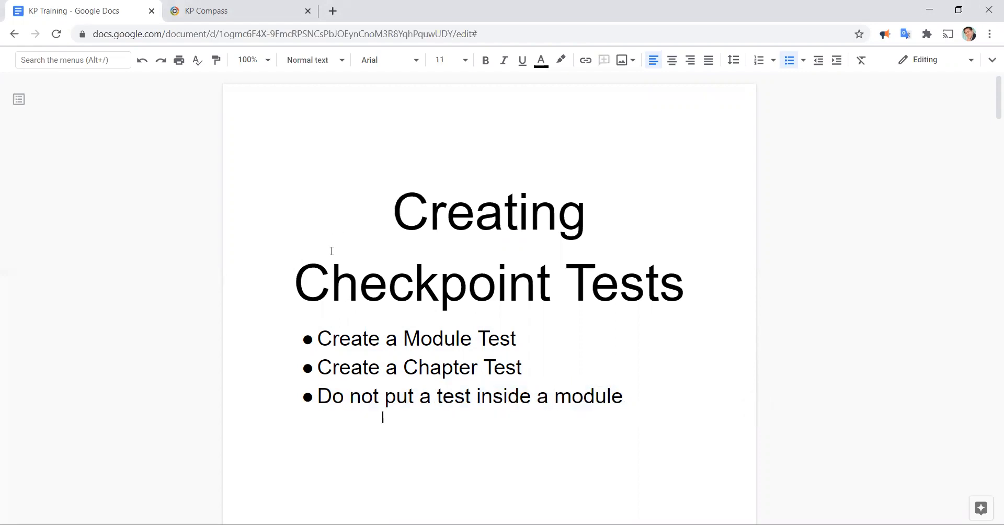
mouse_move(272, 167)
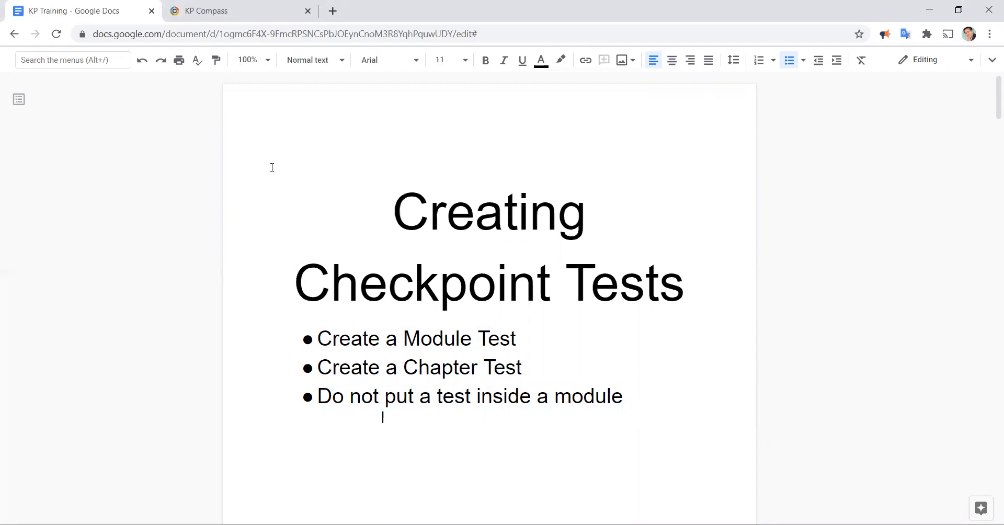
click(240, 10)
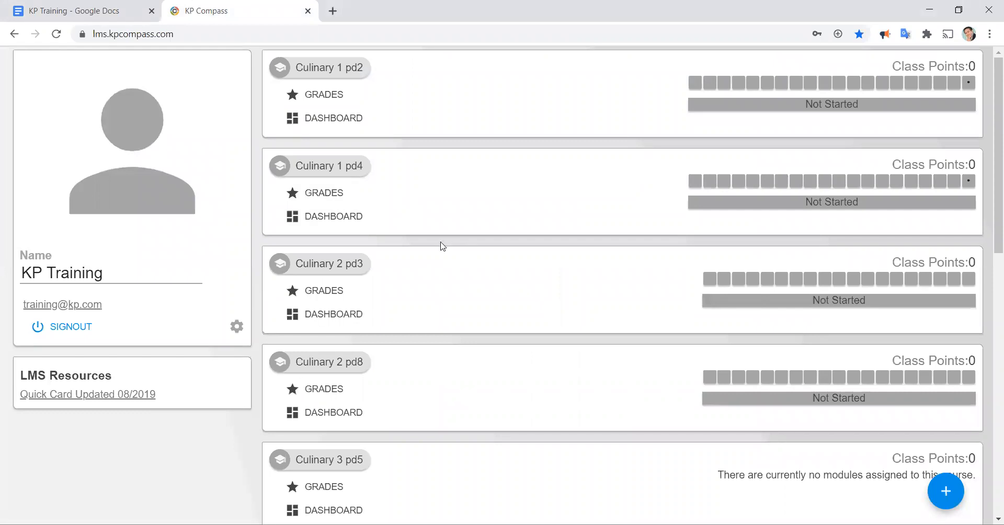
Step: Open Culinary 1 Freshman Master Course and its Introduction to the Culinary Arts unit
scroll(down, 3)
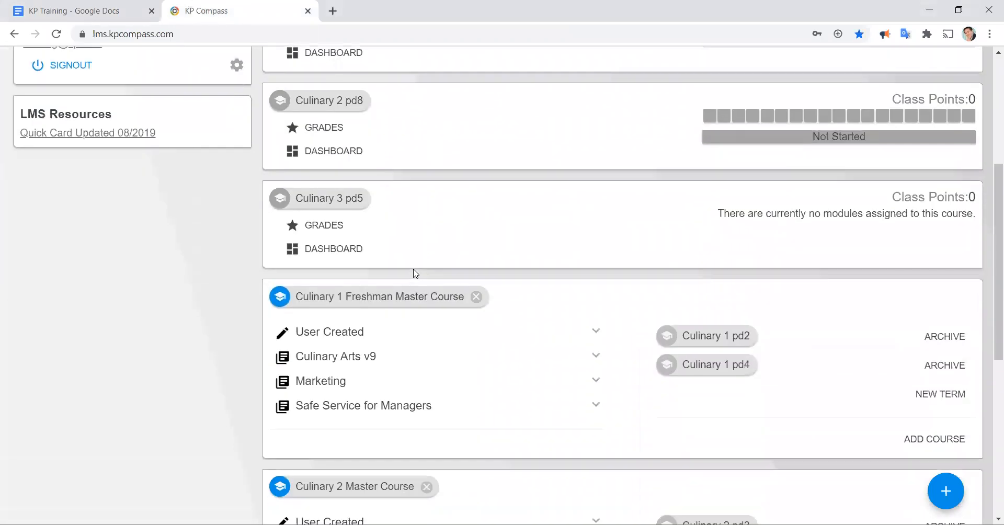
scroll(down, 3)
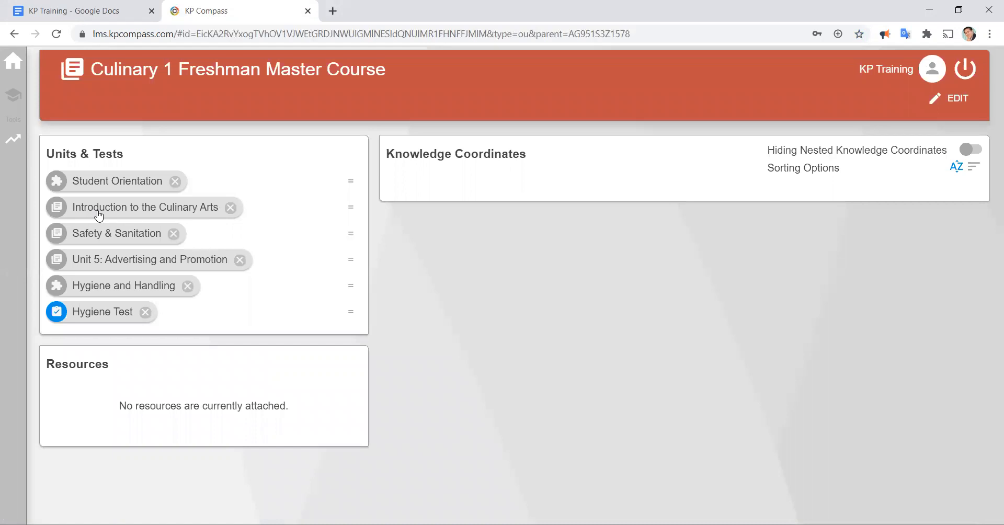
mouse_move(108, 213)
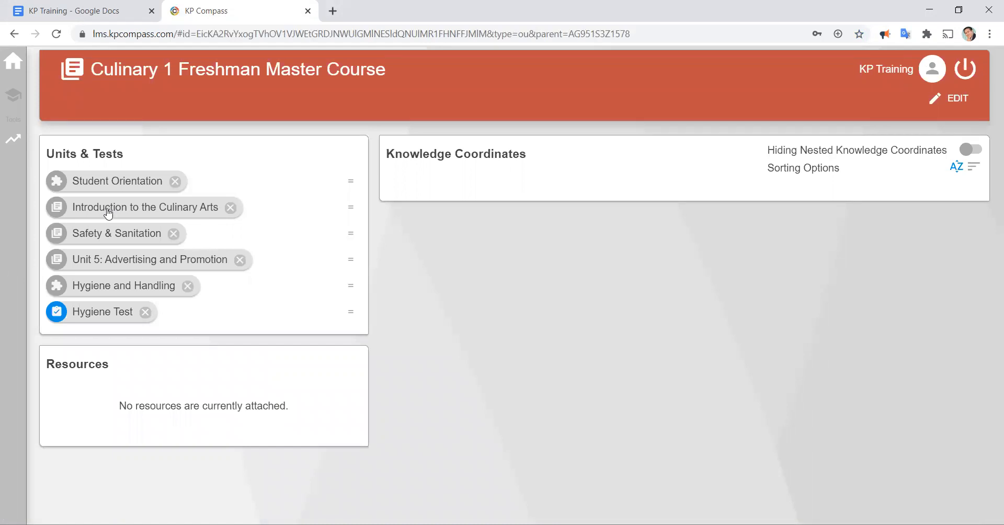
click(147, 207)
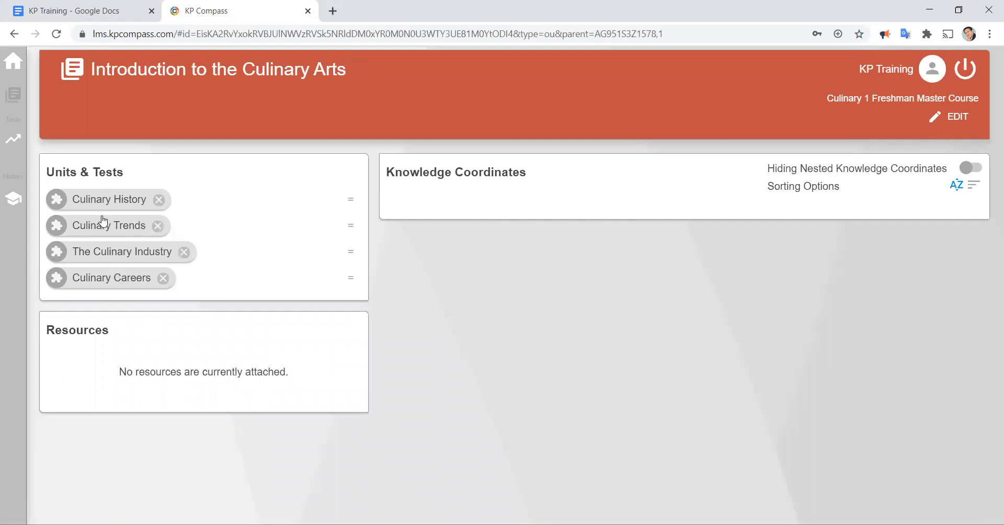
mouse_move(97, 204)
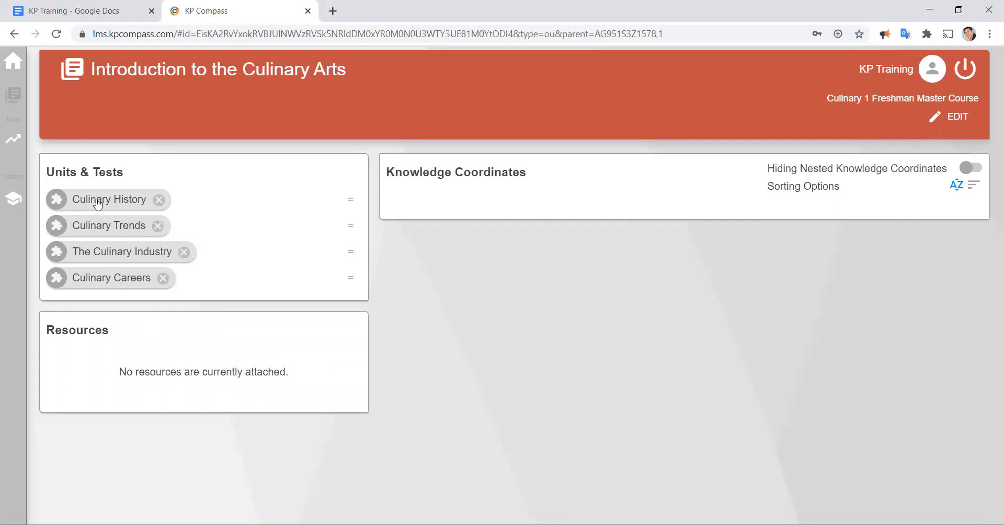
click(107, 199)
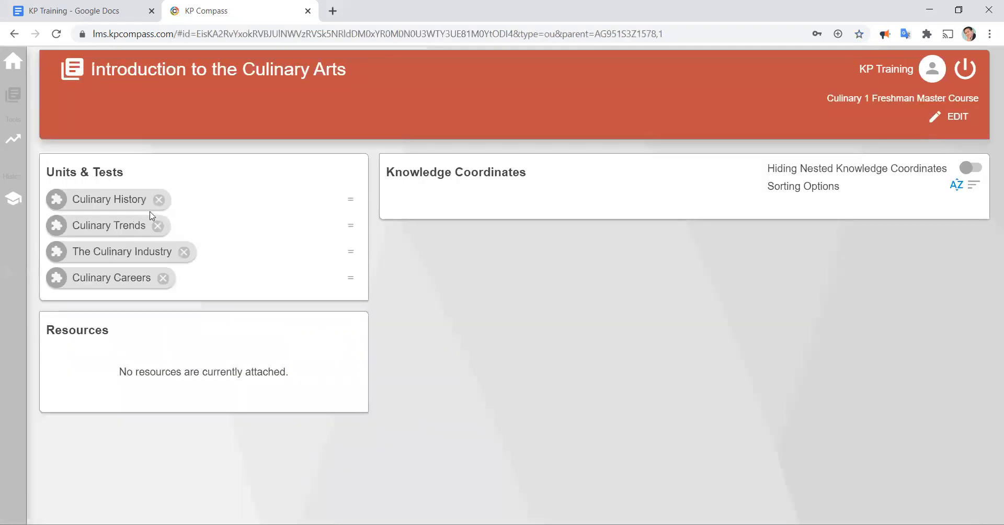
mouse_move(13, 139)
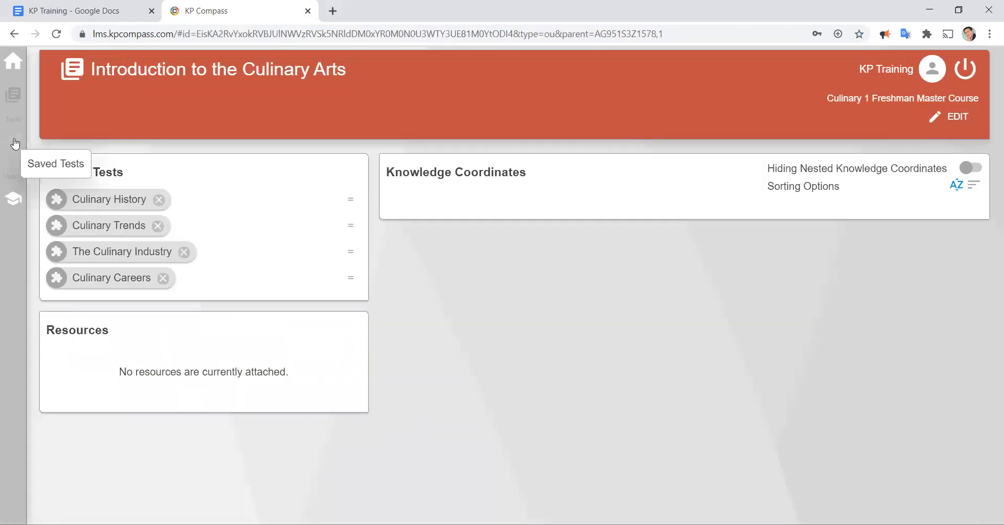
Step: Open the unit's Checkpoint Test Bank and add two untitled New Test entries
click(12, 142)
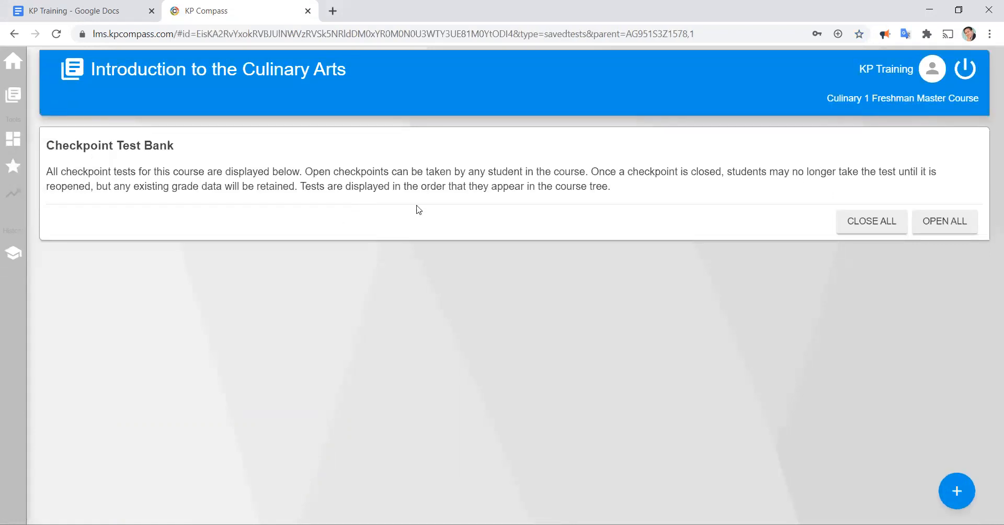
mouse_move(682, 341)
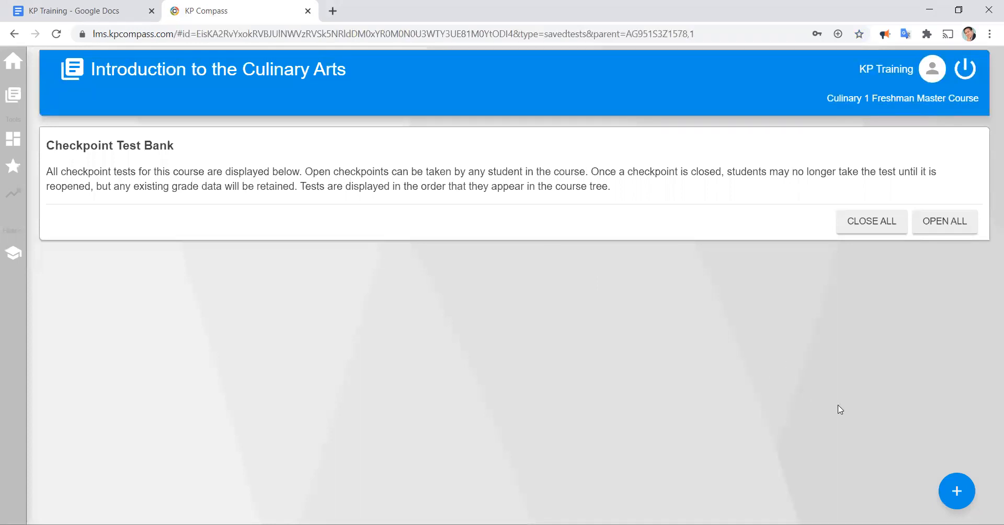
click(958, 492)
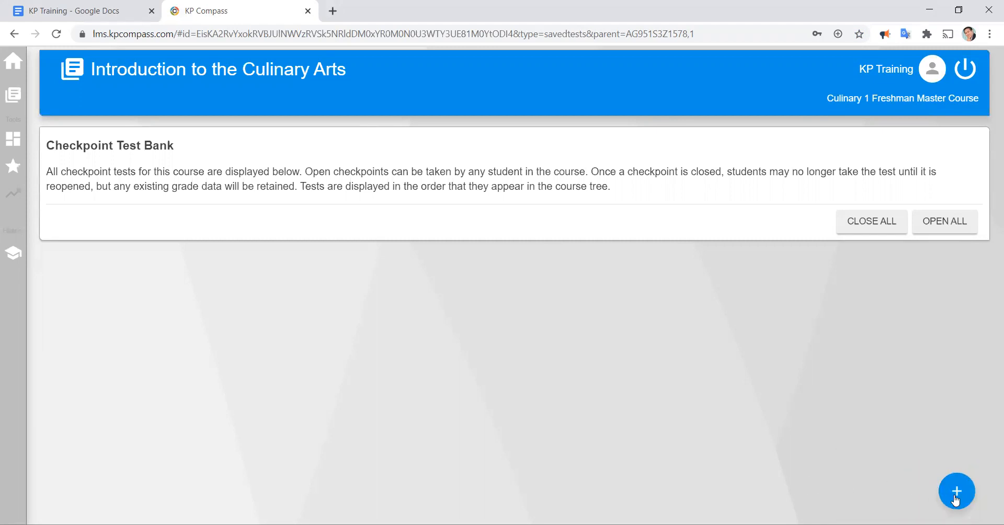
click(957, 491)
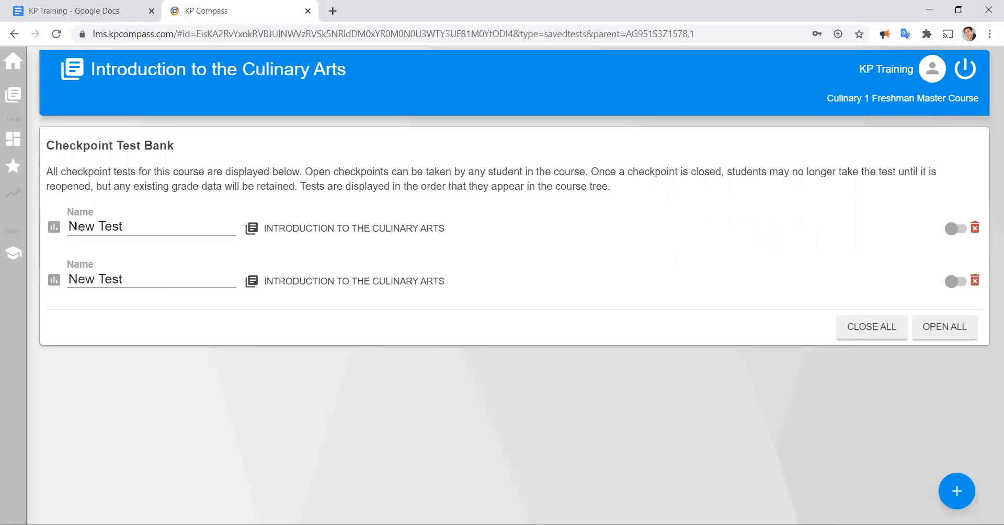
Step: Rename the first new test to 'History Test'
double_click(95, 226)
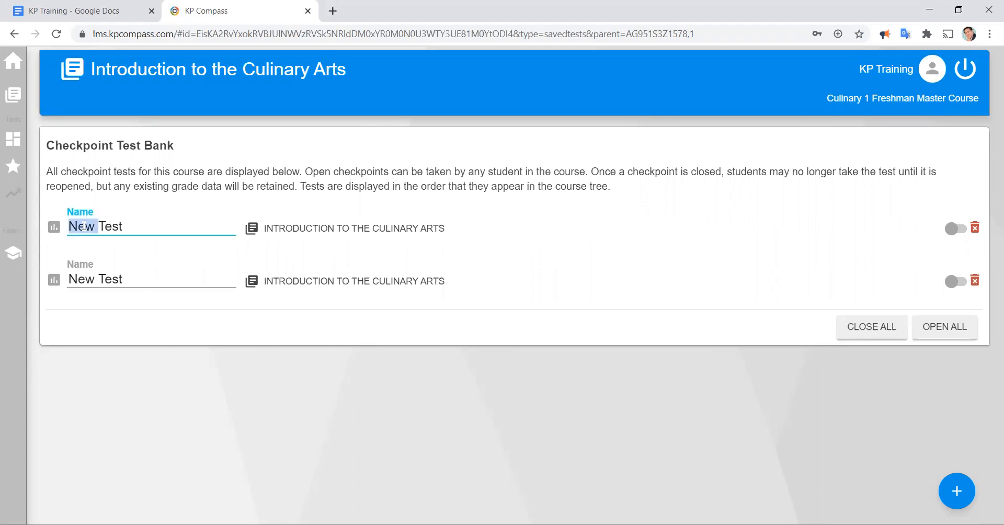
text(History)
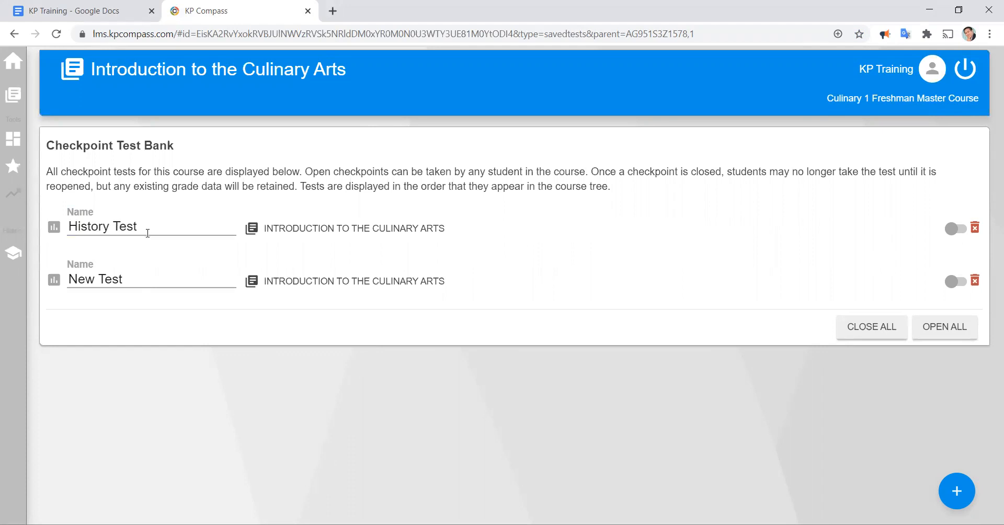
Step: Rename the second new test to 'Intro Chapter Test'
double_click(79, 278)
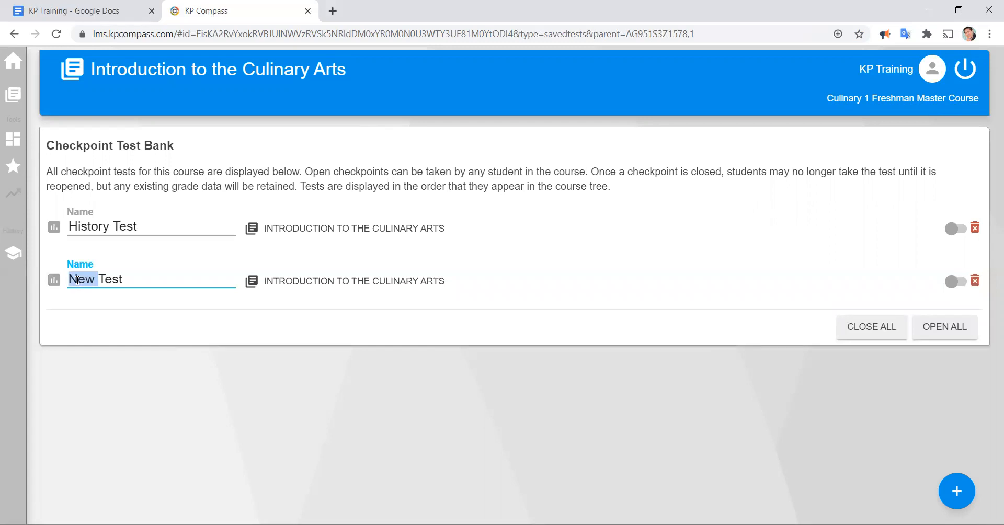
text(Intro)
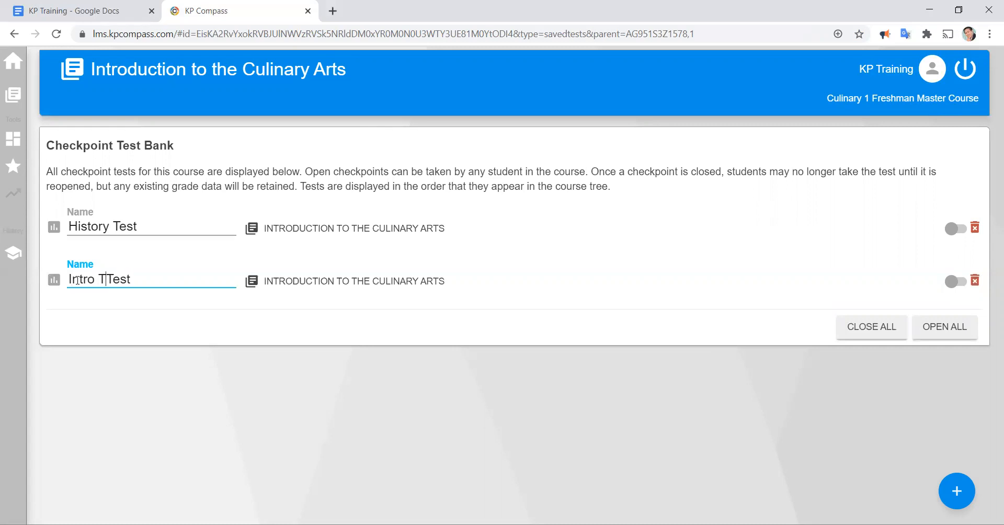
text(Chapter)
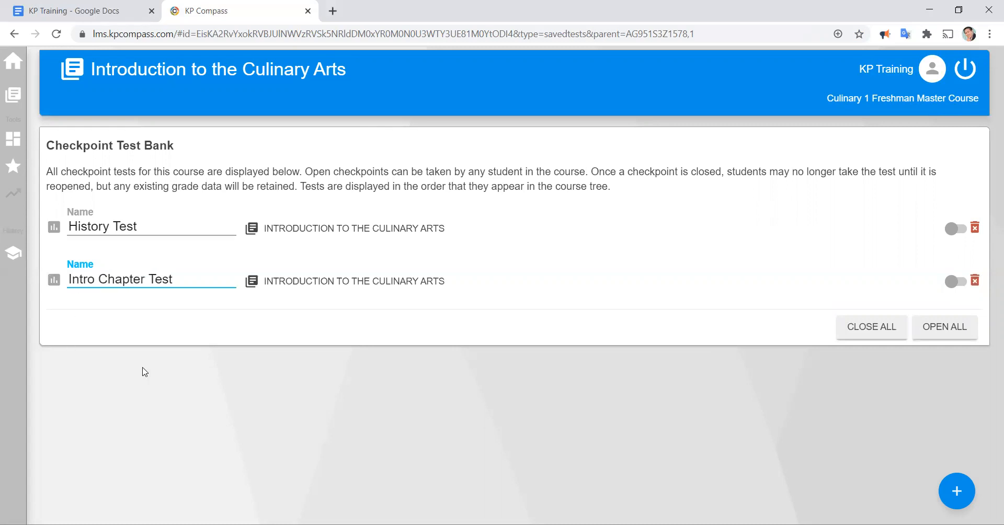
text(New Test)
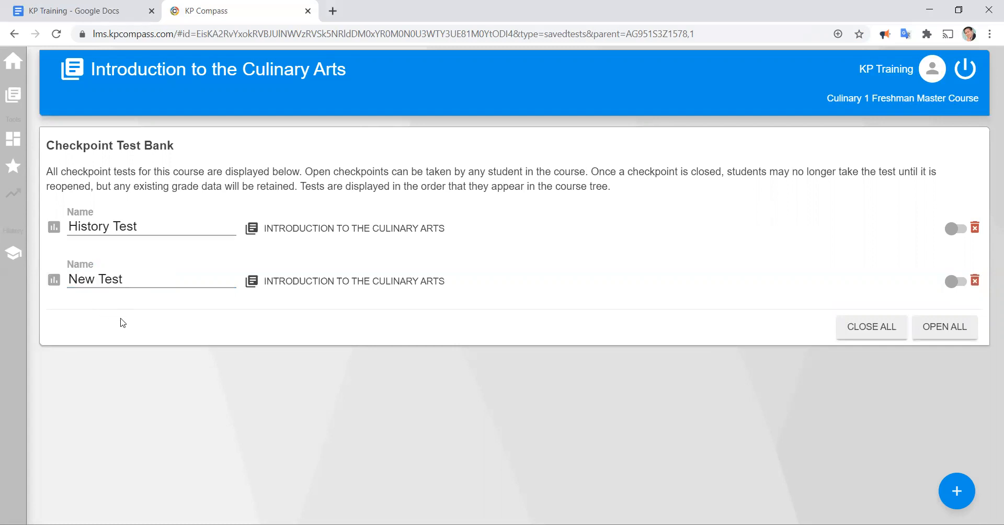
text(Intro Chapter Test)
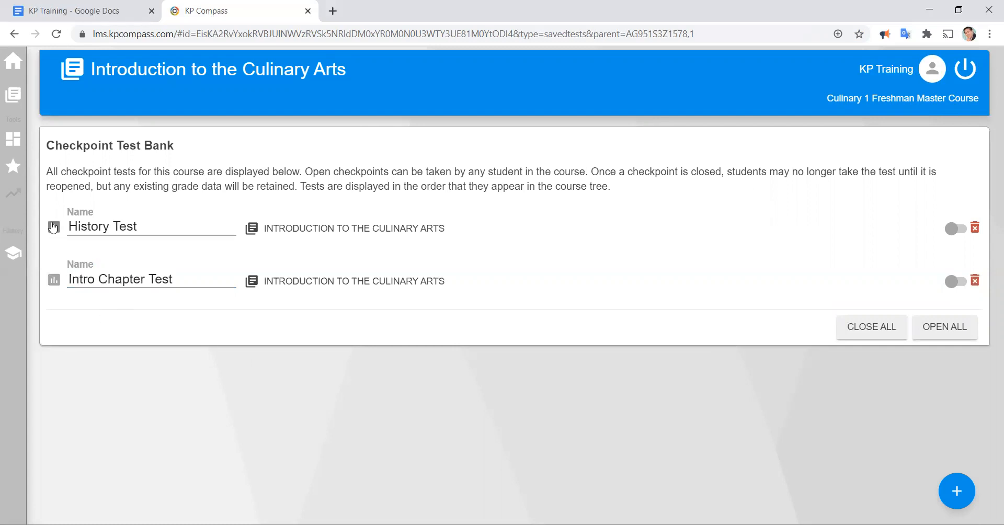
Step: Open History Test's question editor showing its four culinary module sections
click(101, 226)
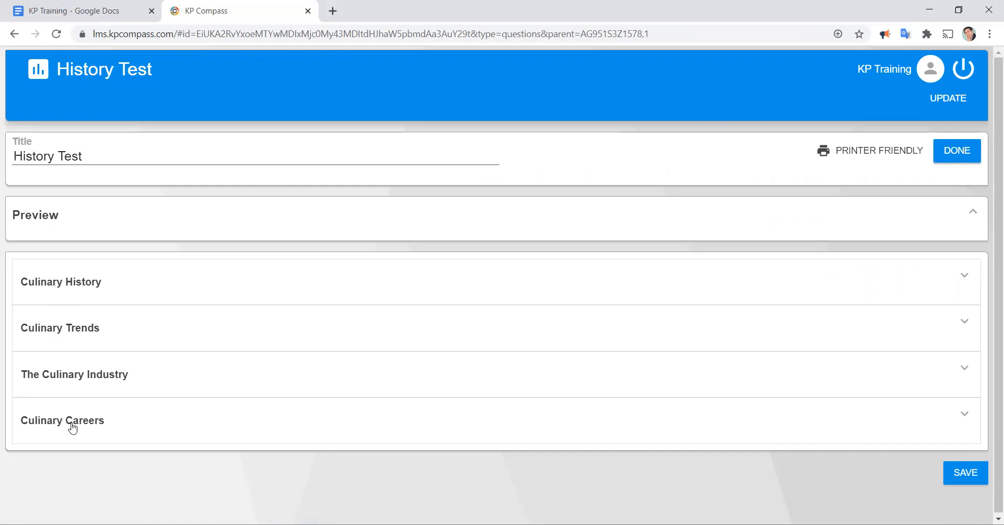
mouse_move(94, 286)
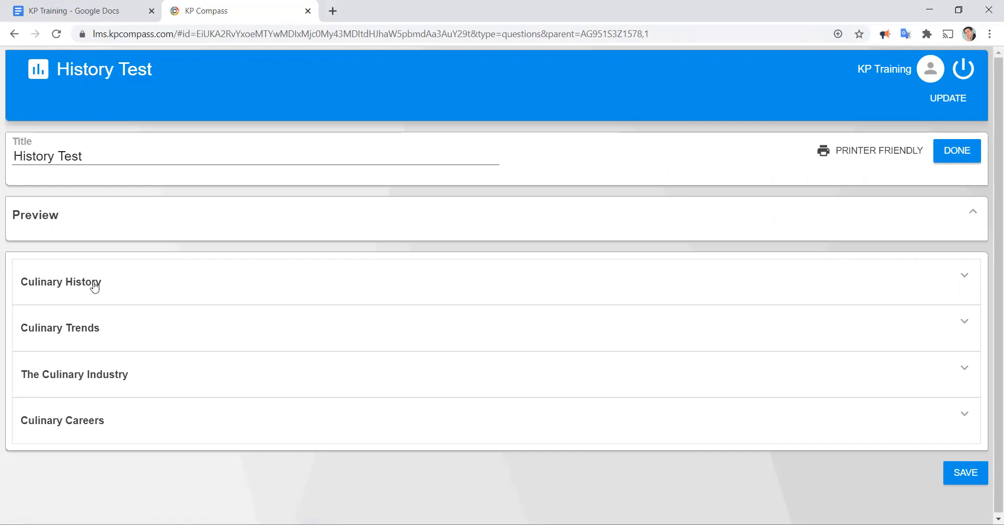
mouse_move(92, 287)
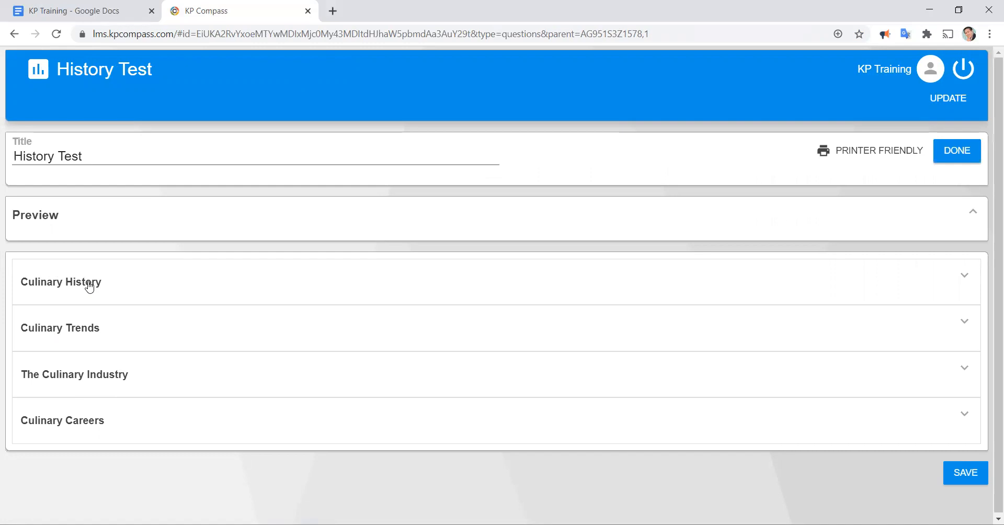
Step: Expand Culinary History and tick the French Revolution, Delmonico's and Mediterranean fusion dish questions
click(60, 281)
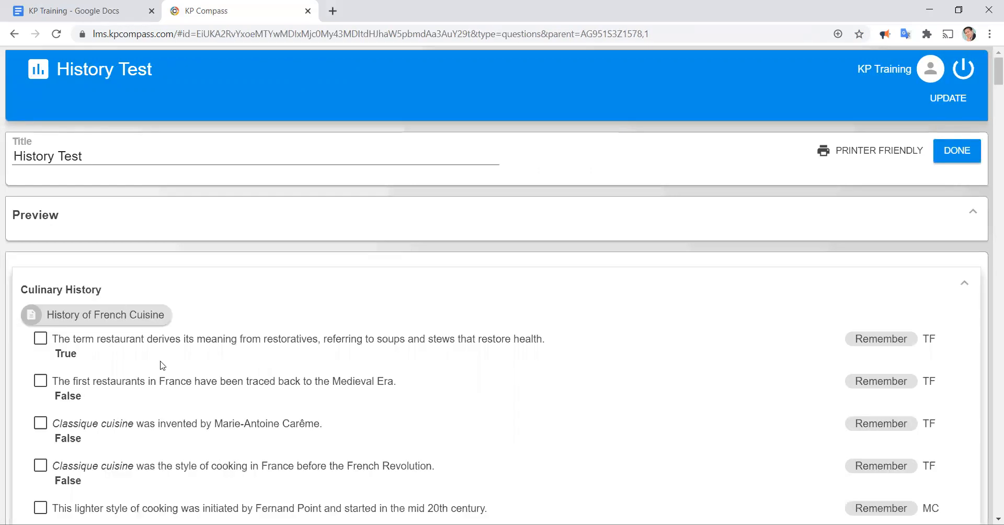
scroll(down, 3)
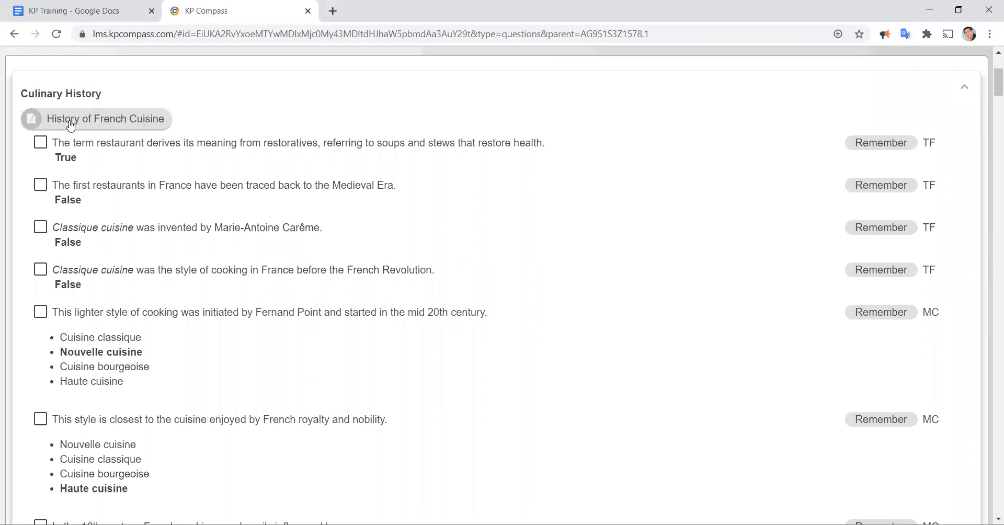
mouse_move(181, 208)
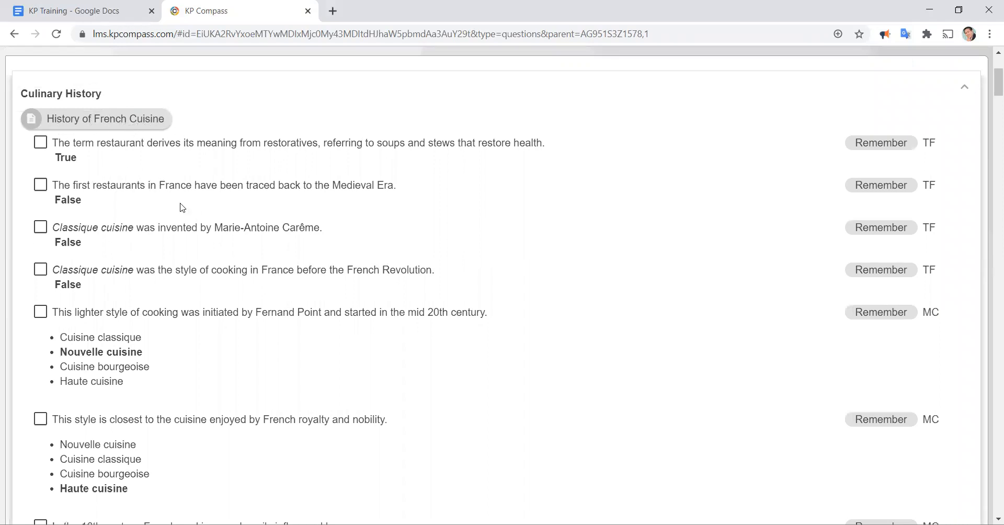
scroll(down, 3)
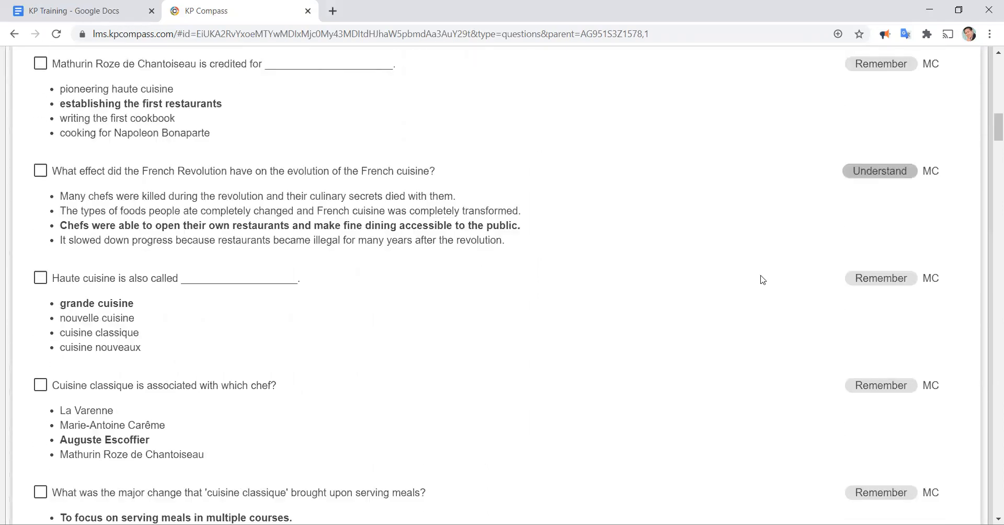
scroll(down, 3)
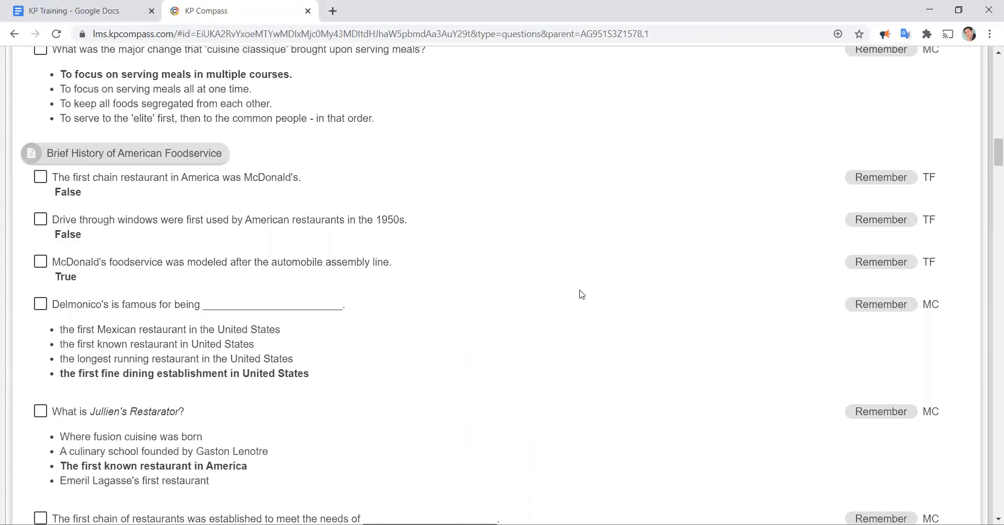
scroll(up, 3)
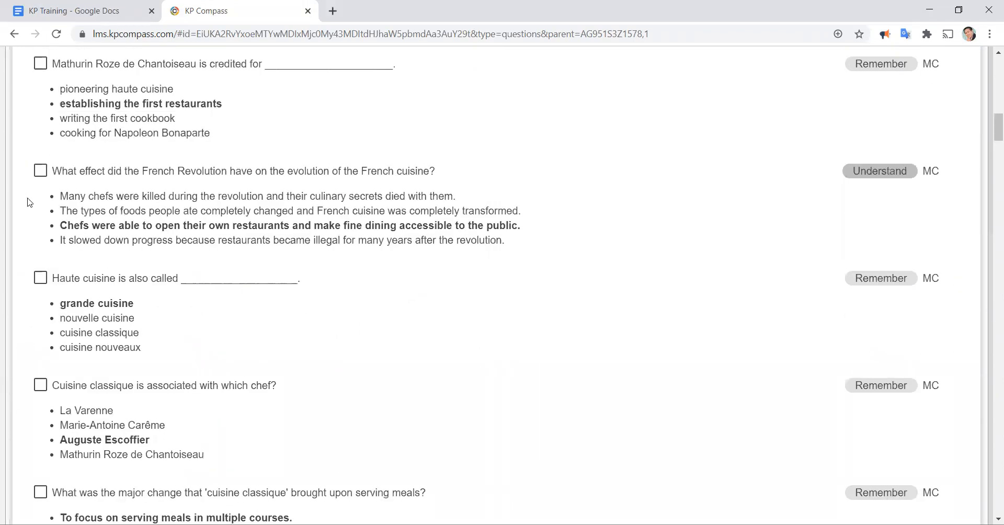
click(40, 171)
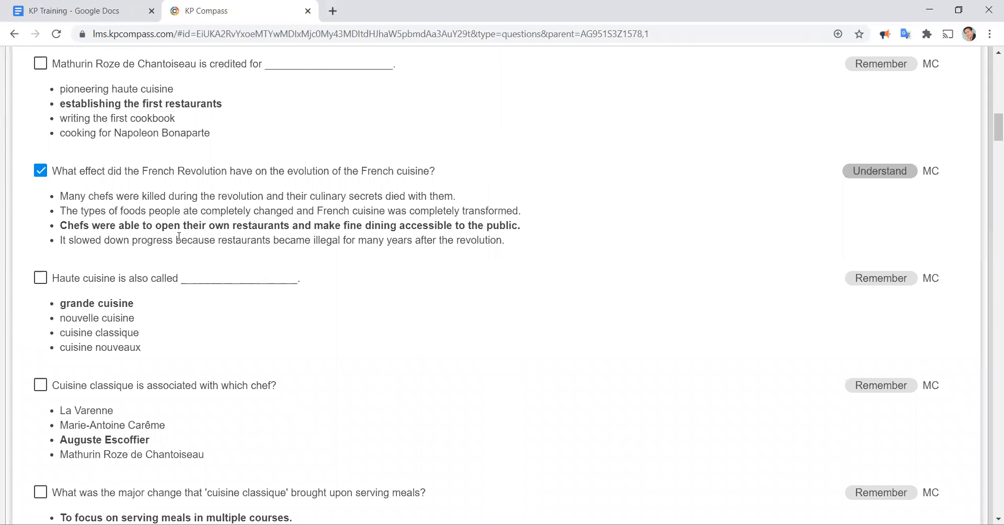
scroll(down, 3)
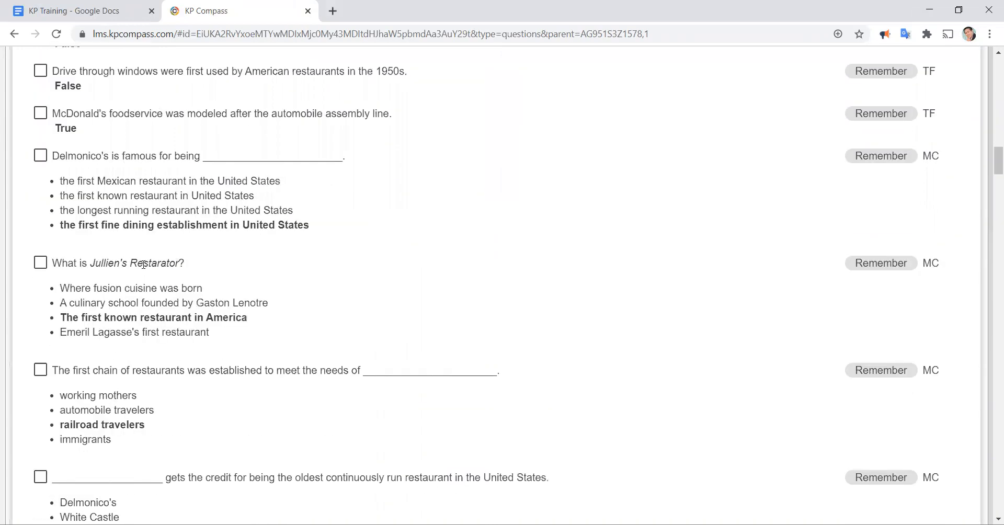
scroll(down, 3)
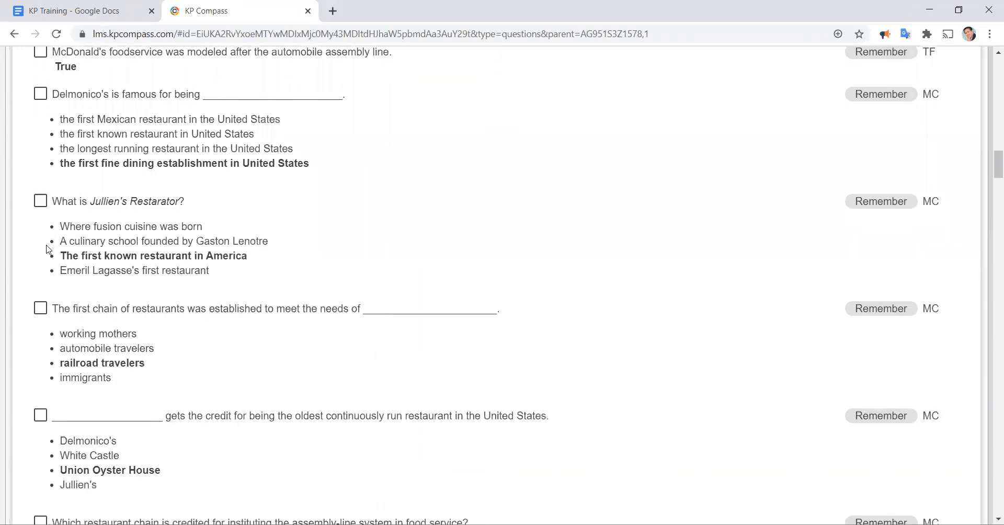
click(39, 93)
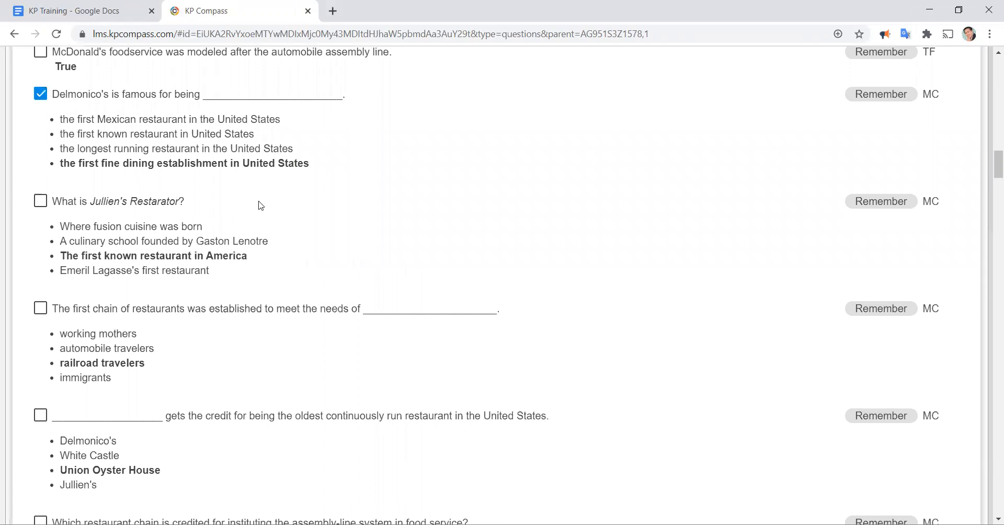
scroll(down, 3)
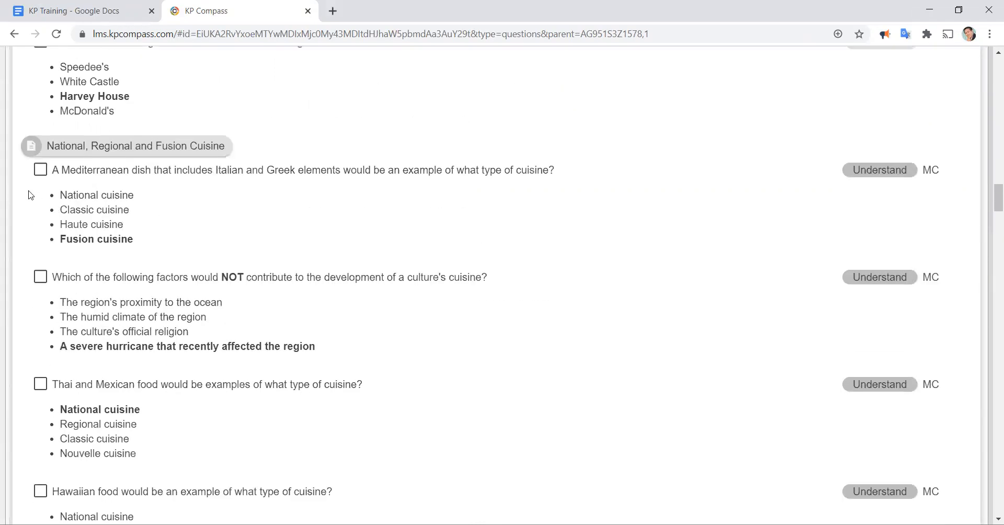
click(41, 170)
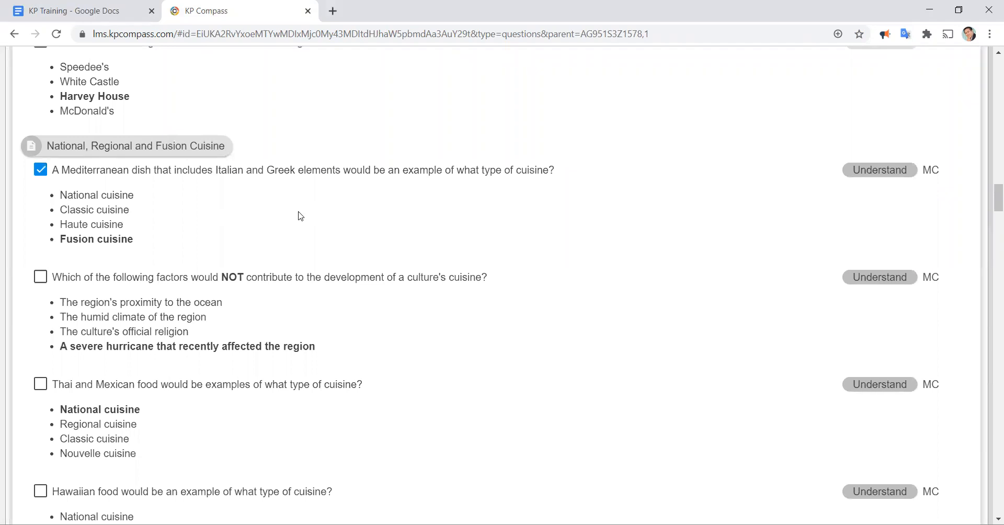
scroll(down, 3)
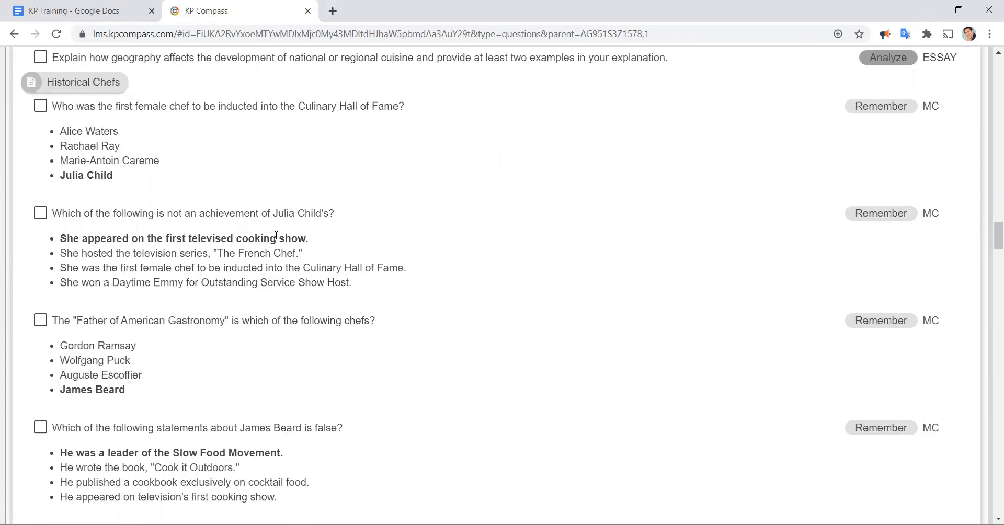
scroll(up, 3)
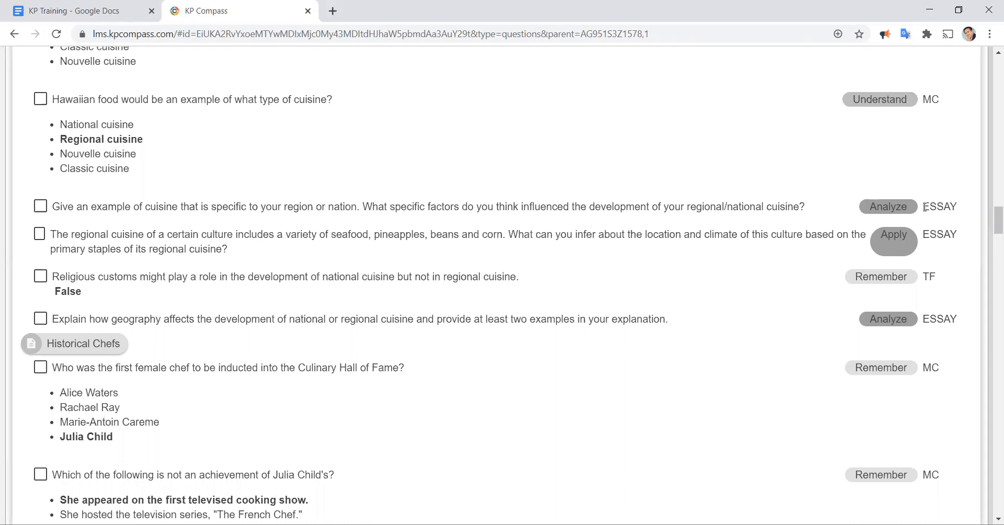
mouse_move(697, 277)
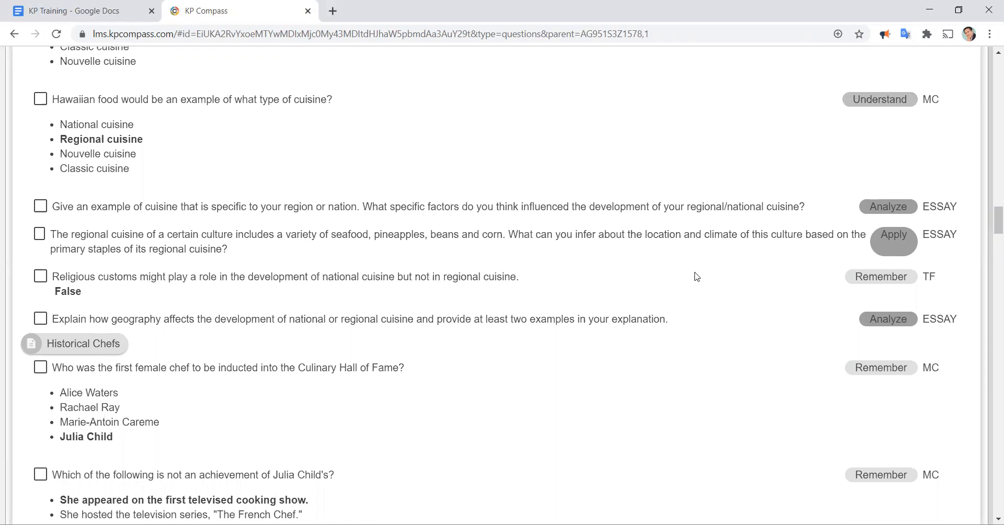
mouse_move(534, 245)
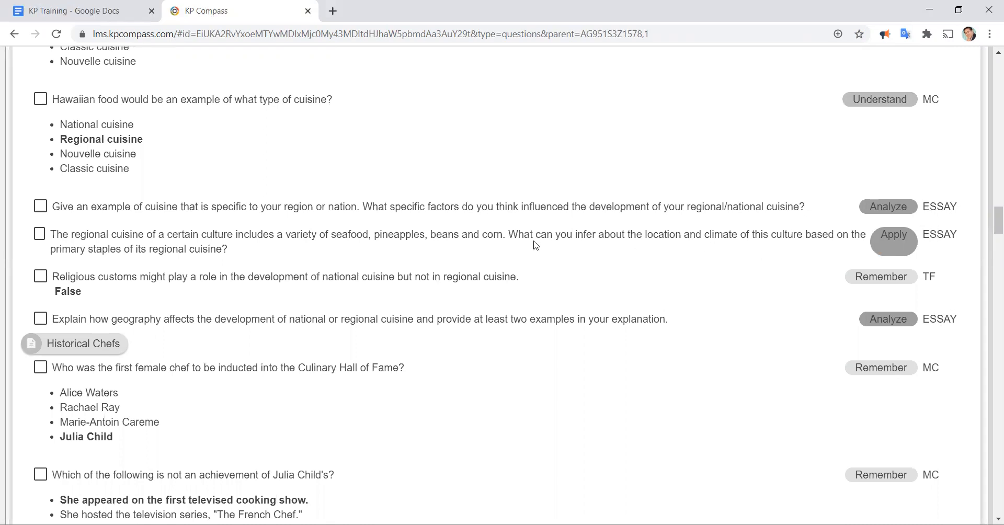
Step: Tick the Restaurant de la Pyramide and Humble Pie autobiography questions further down the list
scroll(down, 3)
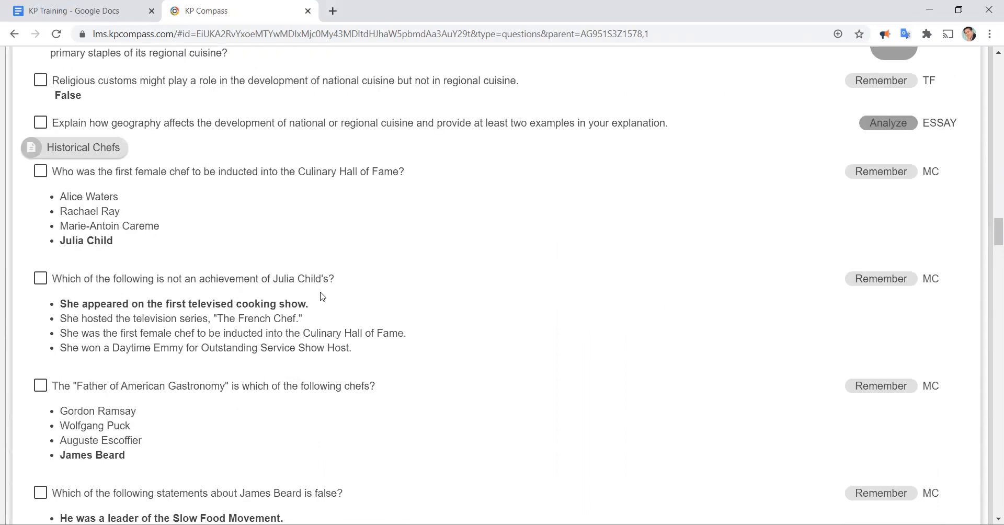
scroll(down, 3)
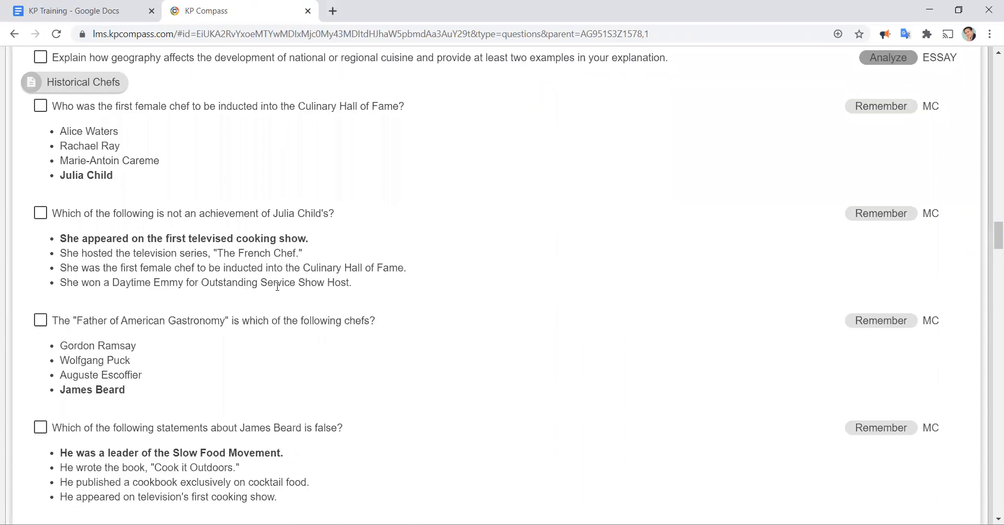
scroll(down, 3)
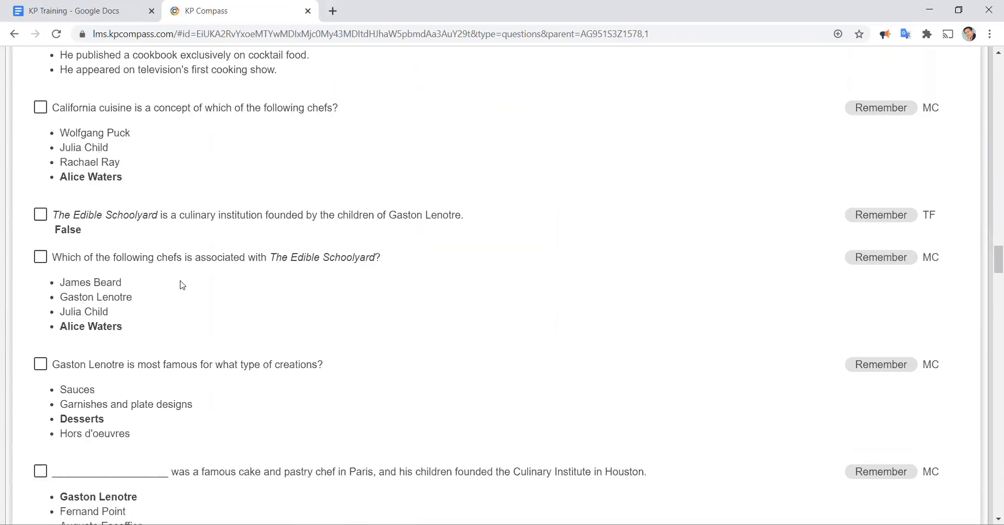
scroll(down, 3)
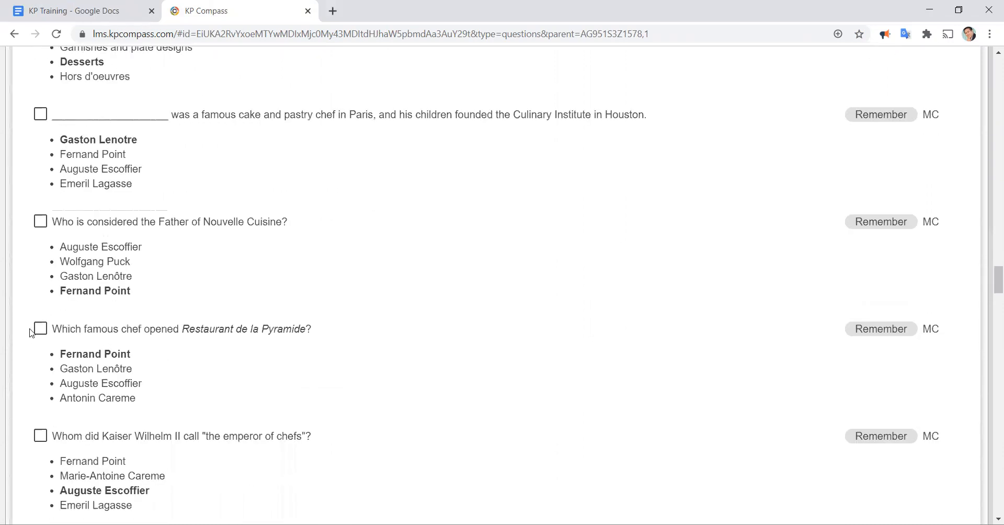
click(40, 329)
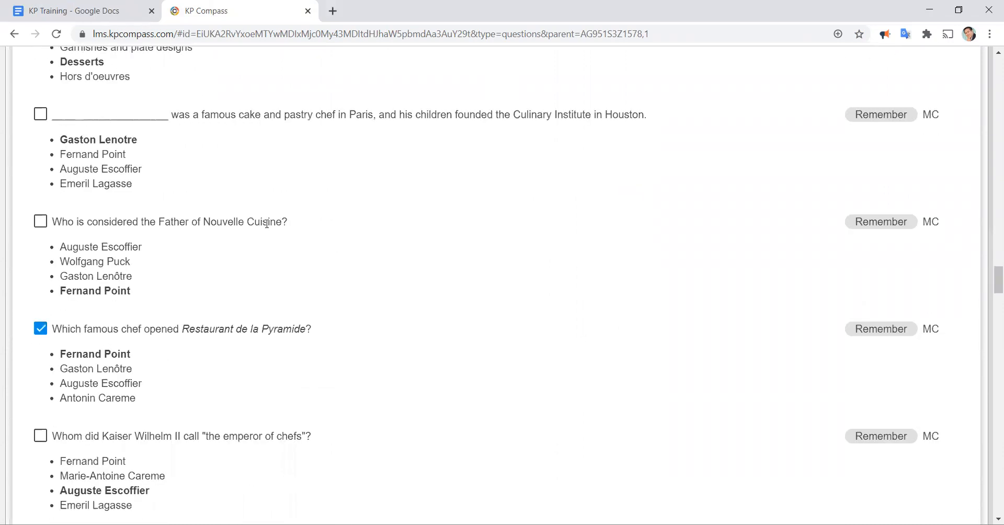
scroll(down, 3)
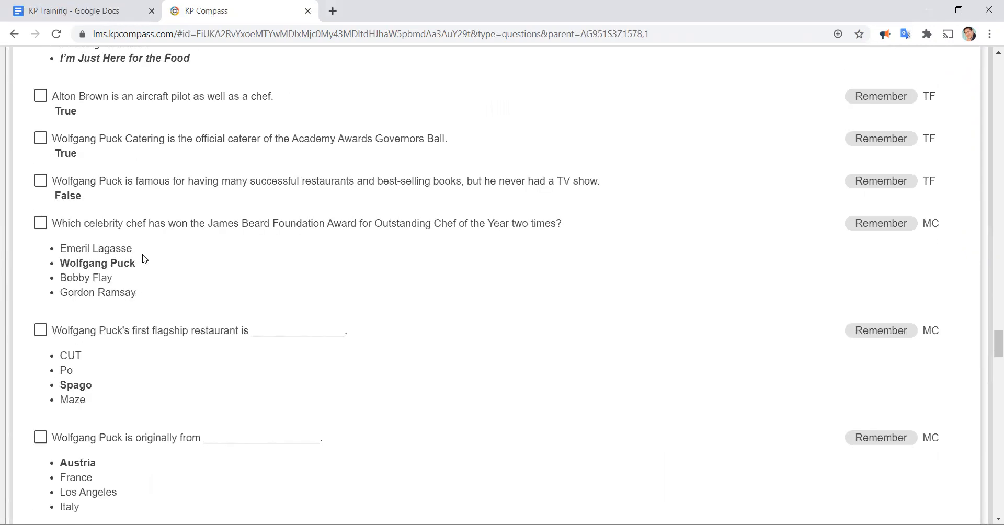
scroll(down, 3)
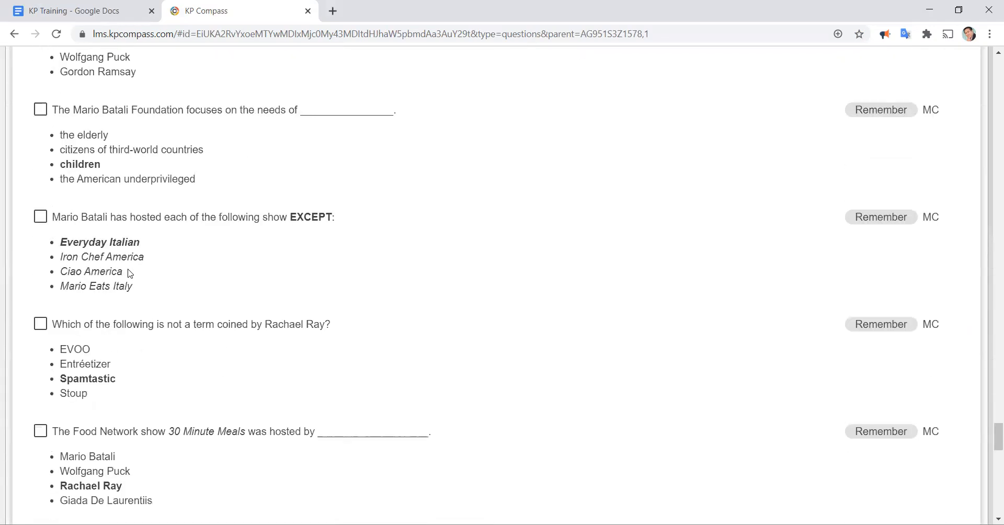
scroll(down, 3)
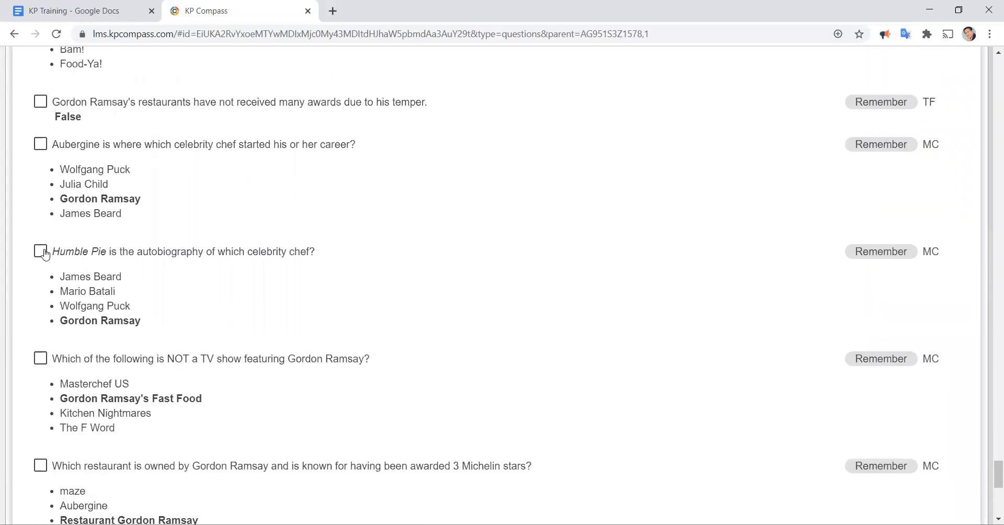
click(41, 251)
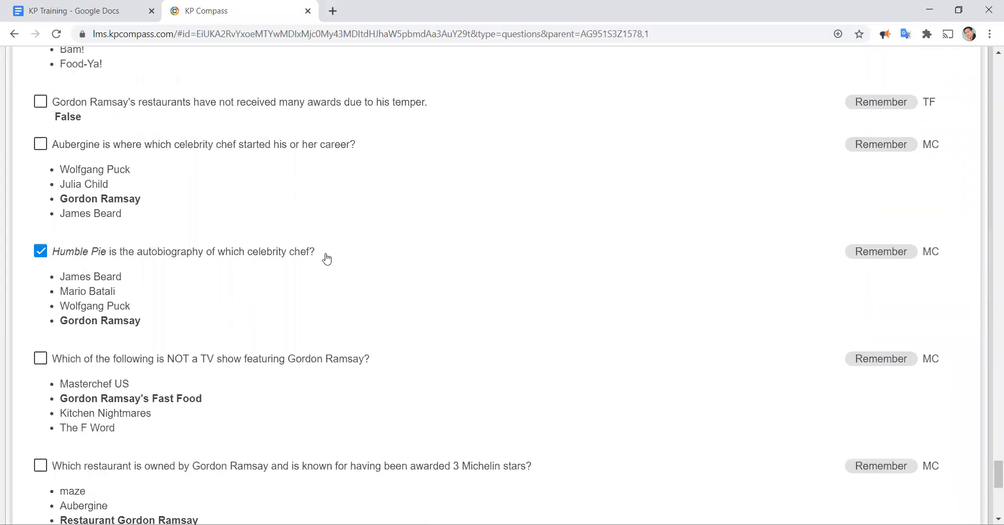
mouse_move(563, 231)
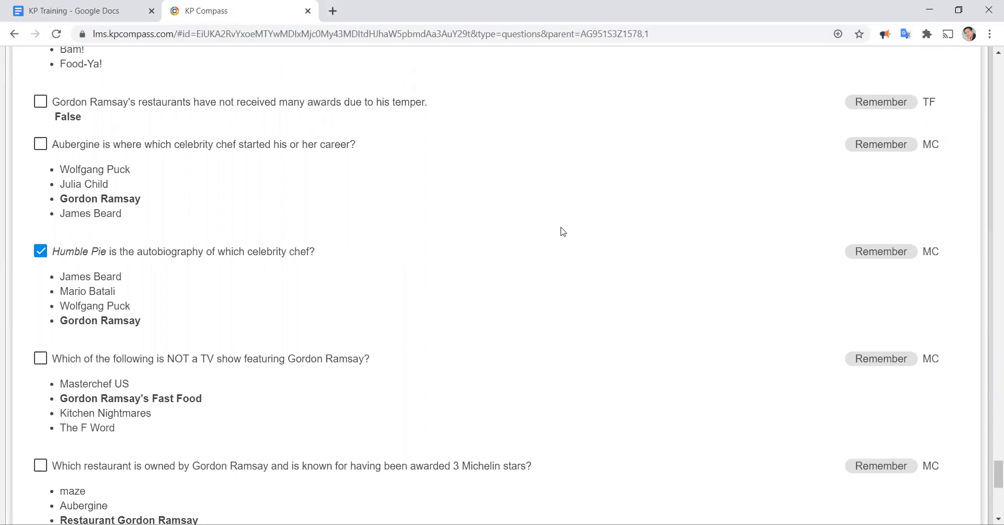
scroll(down, 3)
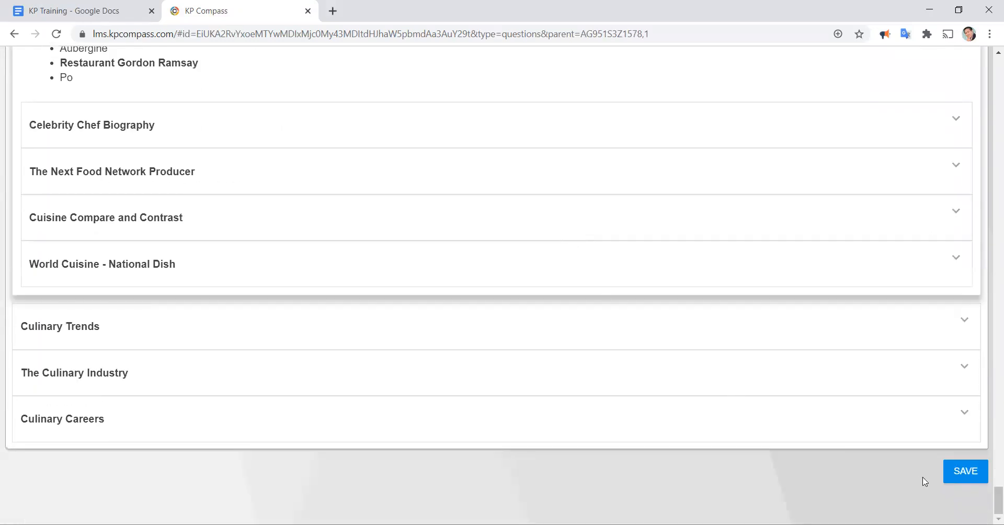
Step: Save the chosen questions as the History Test and view its preview
click(966, 472)
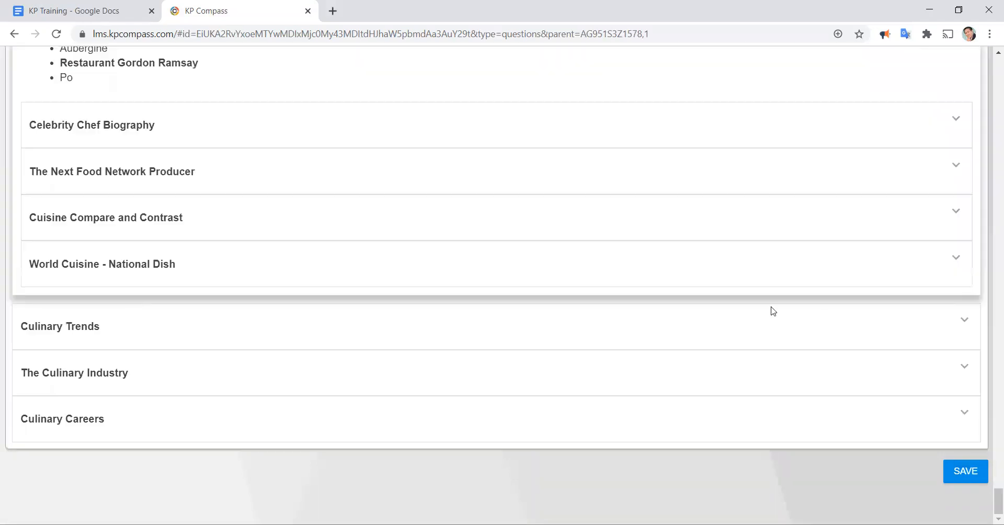
mouse_move(857, 415)
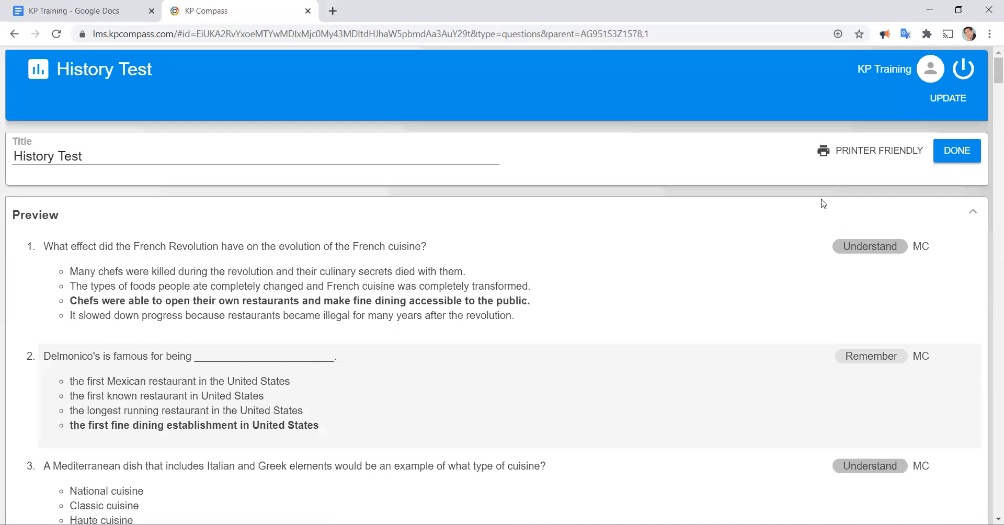
mouse_move(957, 151)
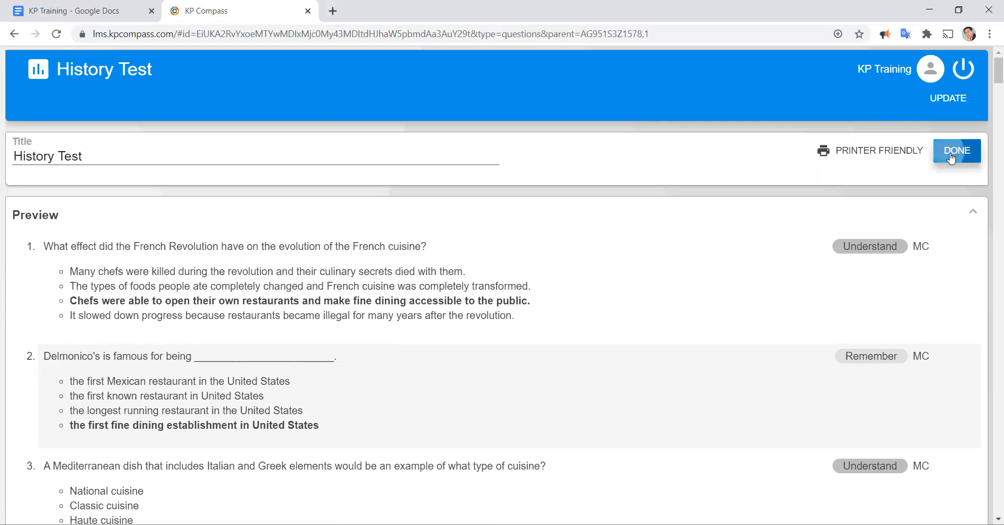
Step: Close the History Test preview, toggle it open and closed to students, then open Intro Chapter Test for editing
click(956, 151)
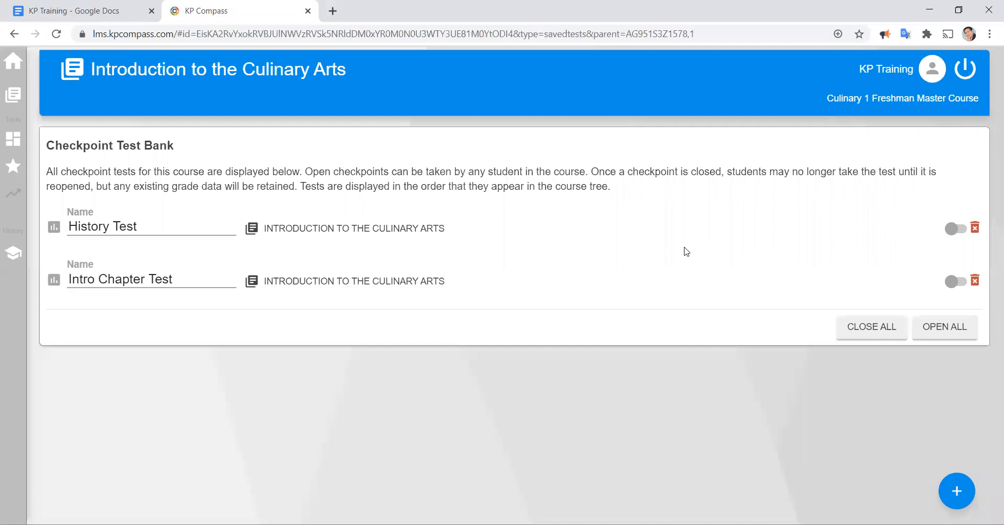
mouse_move(486, 227)
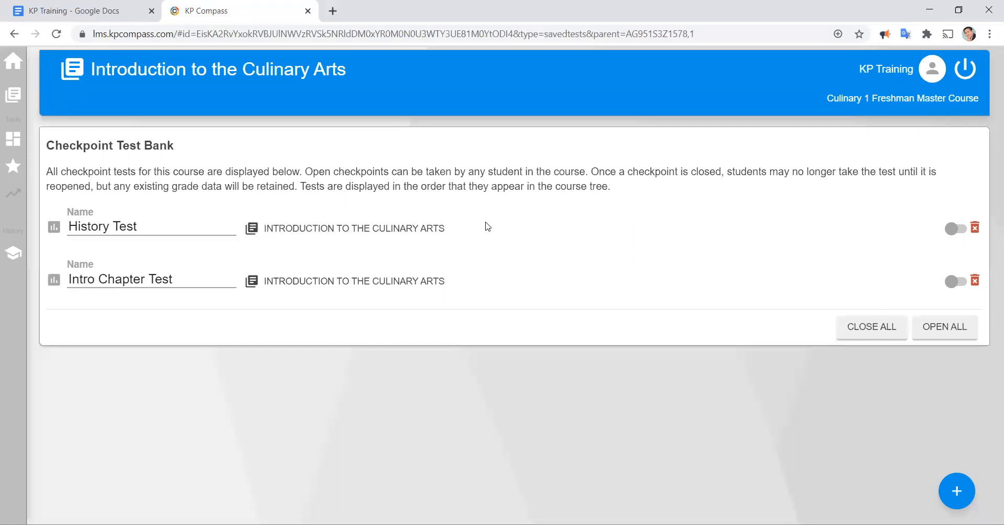
mouse_move(809, 234)
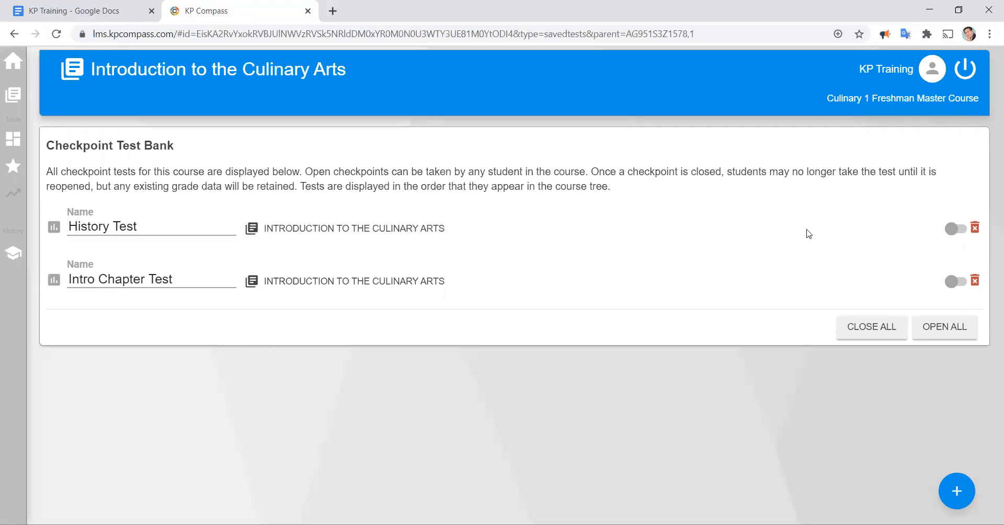
click(955, 229)
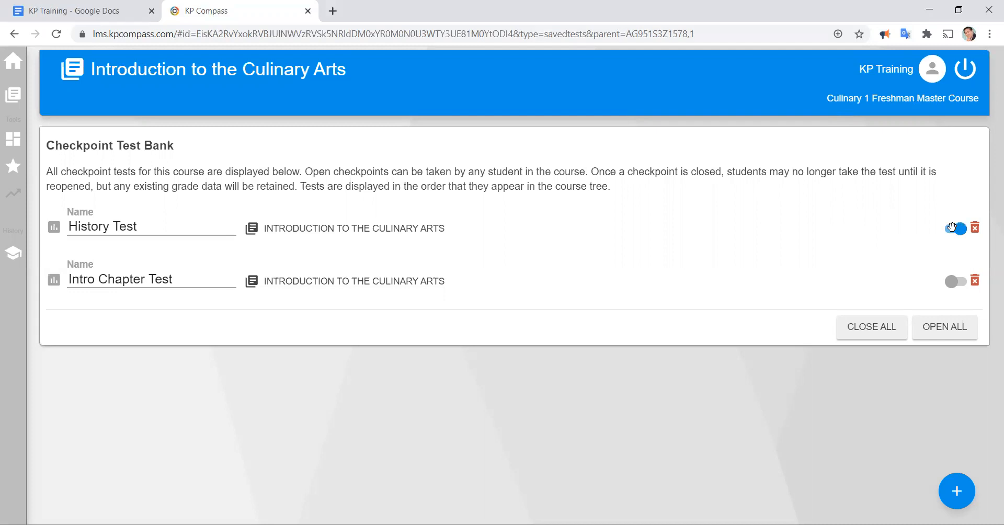
click(955, 228)
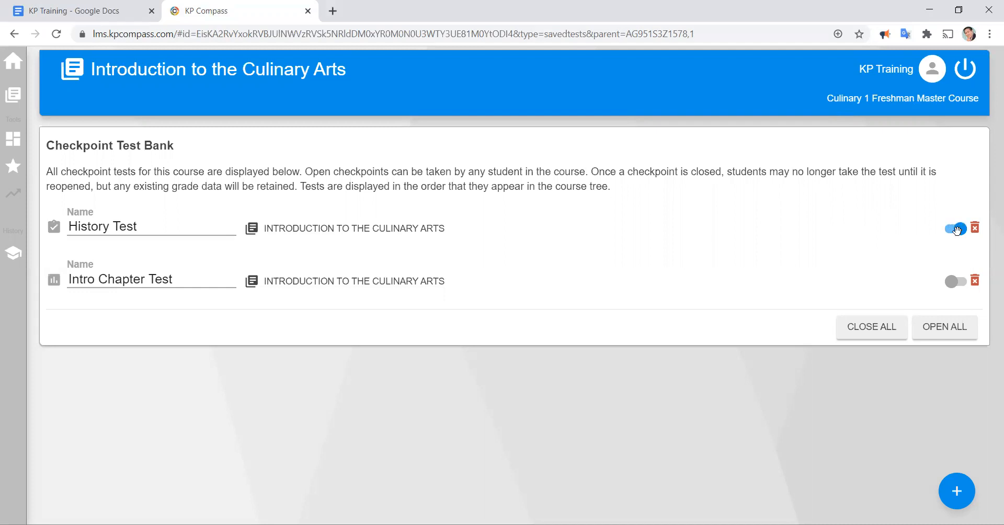
click(955, 229)
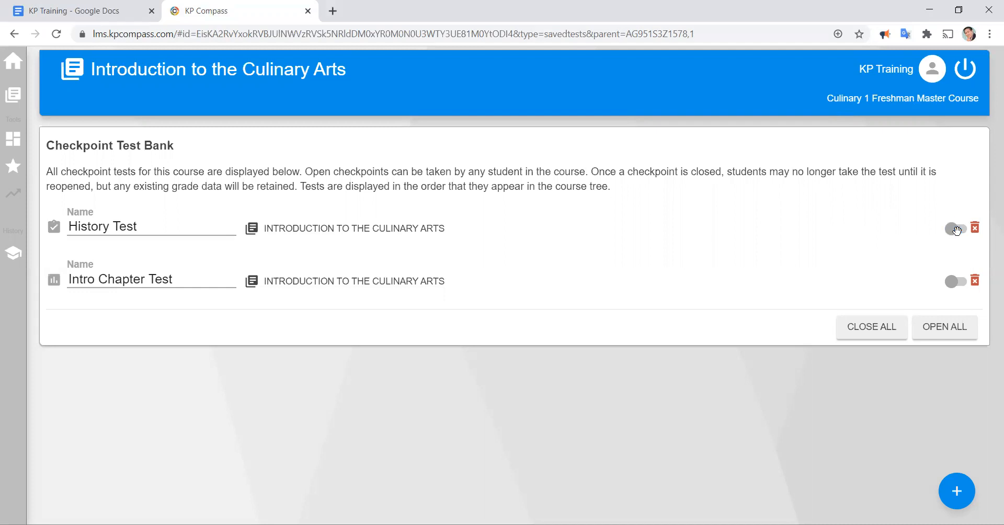
click(955, 229)
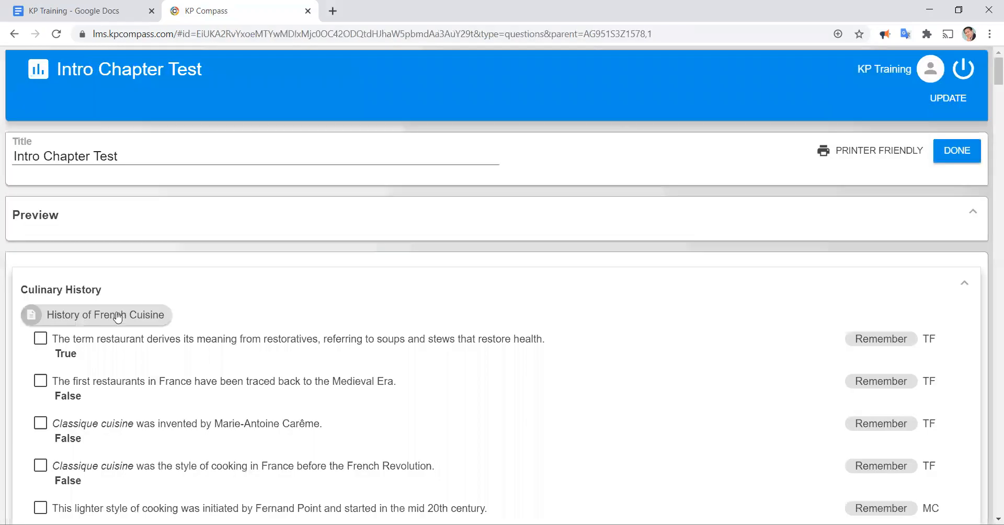
mouse_move(72, 289)
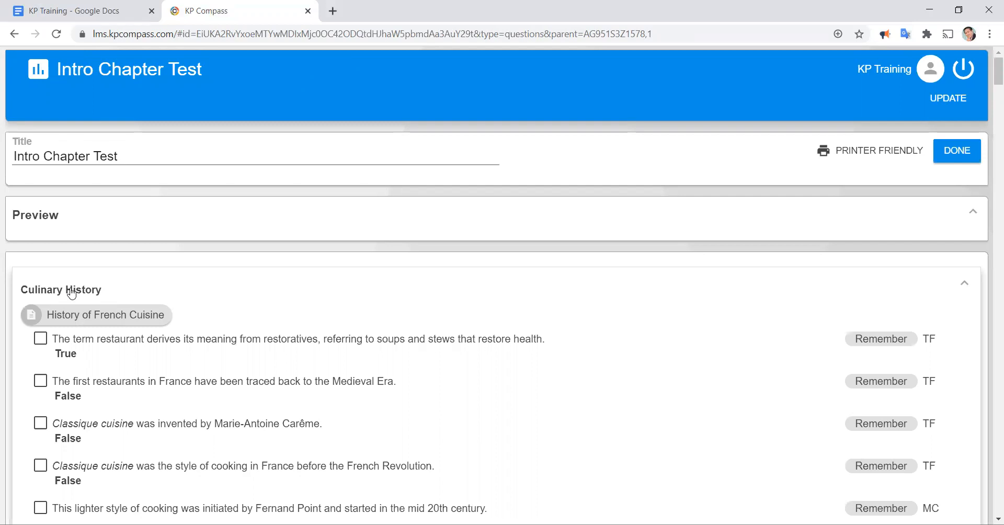
Step: Re-expand Culinary History and tick the Fernand Point and French royalty cuisine questions
click(61, 290)
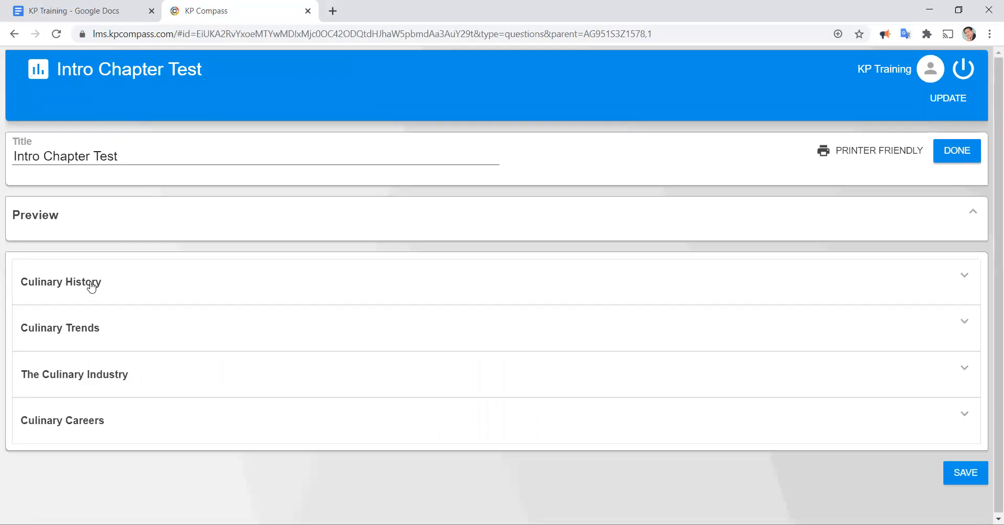
mouse_move(76, 257)
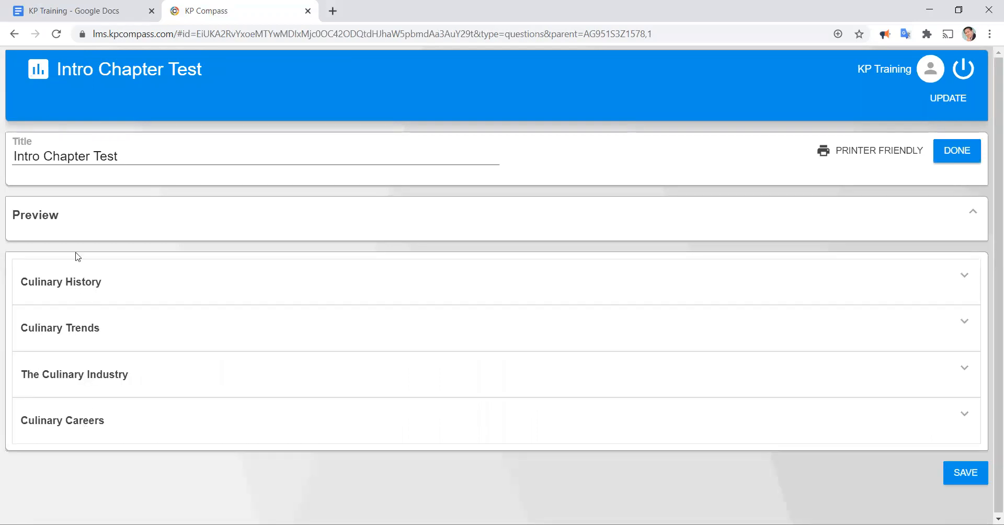
mouse_move(108, 265)
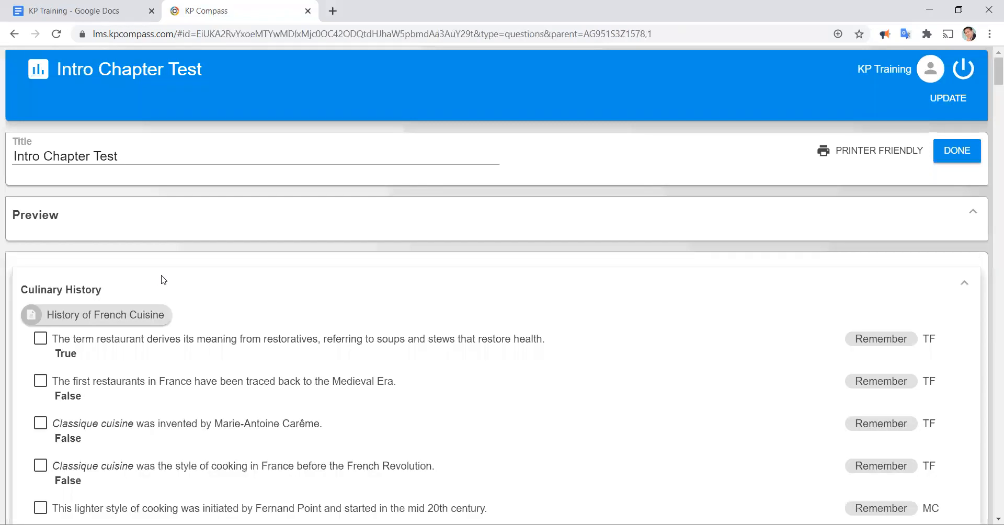
scroll(down, 3)
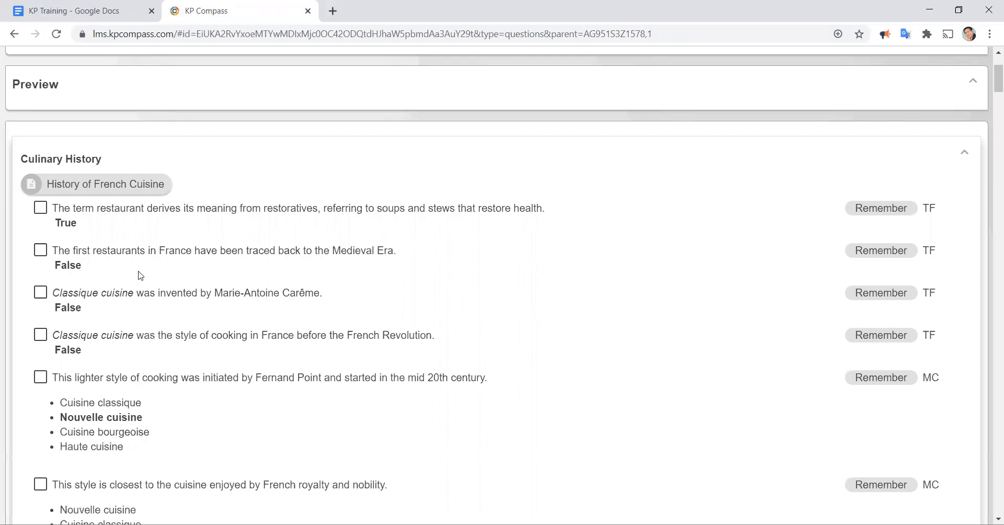
scroll(down, 3)
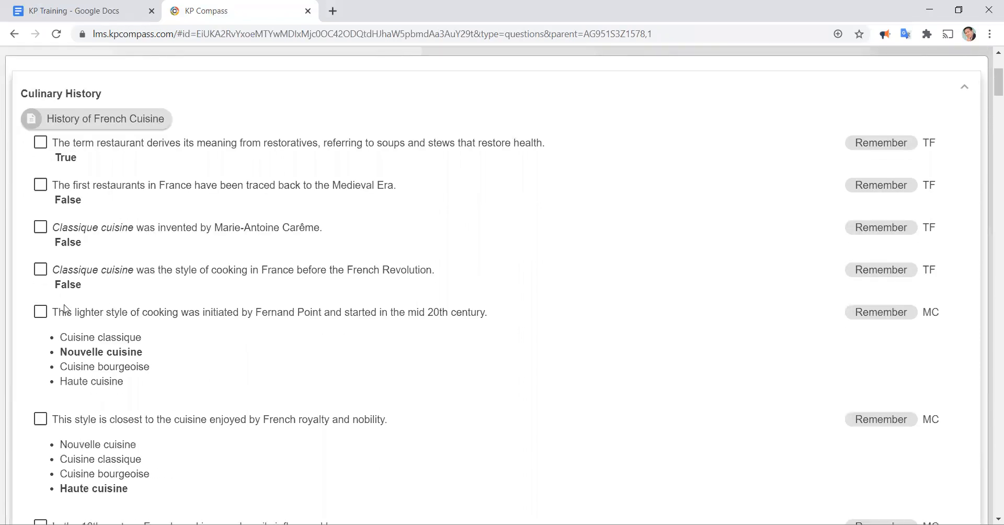
mouse_move(50, 312)
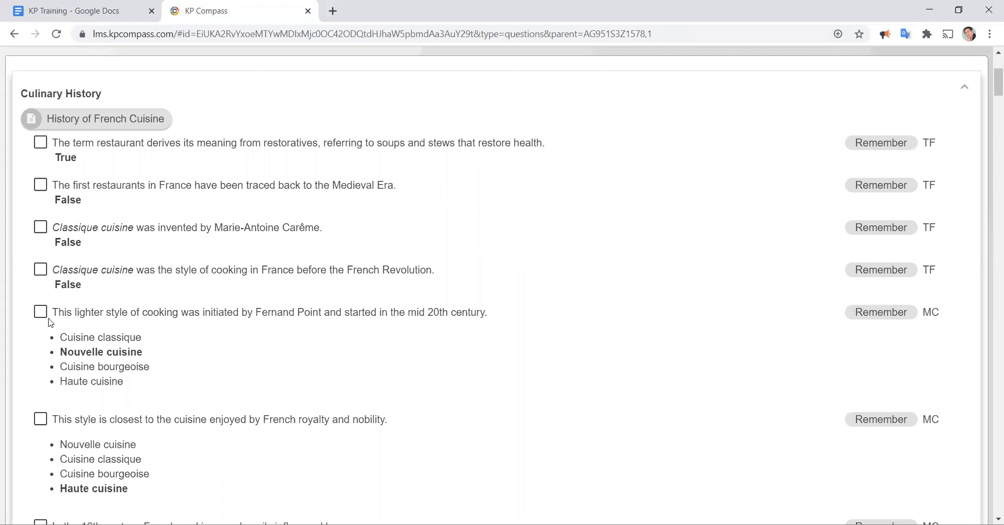
mouse_move(40, 285)
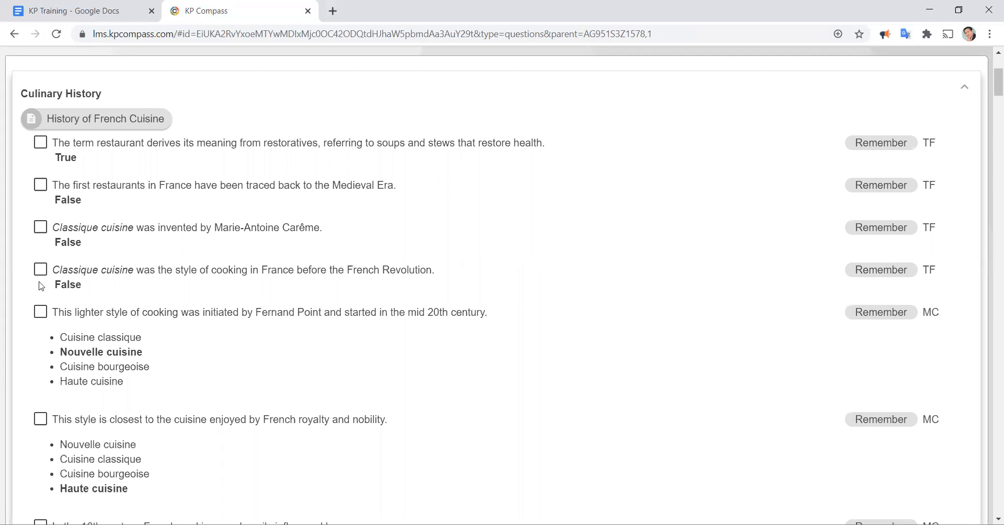
click(40, 312)
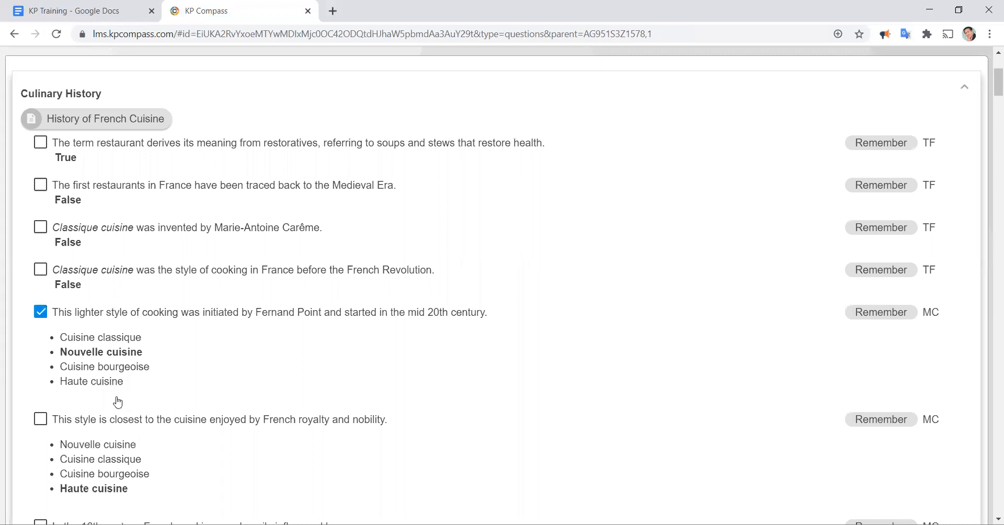
click(41, 419)
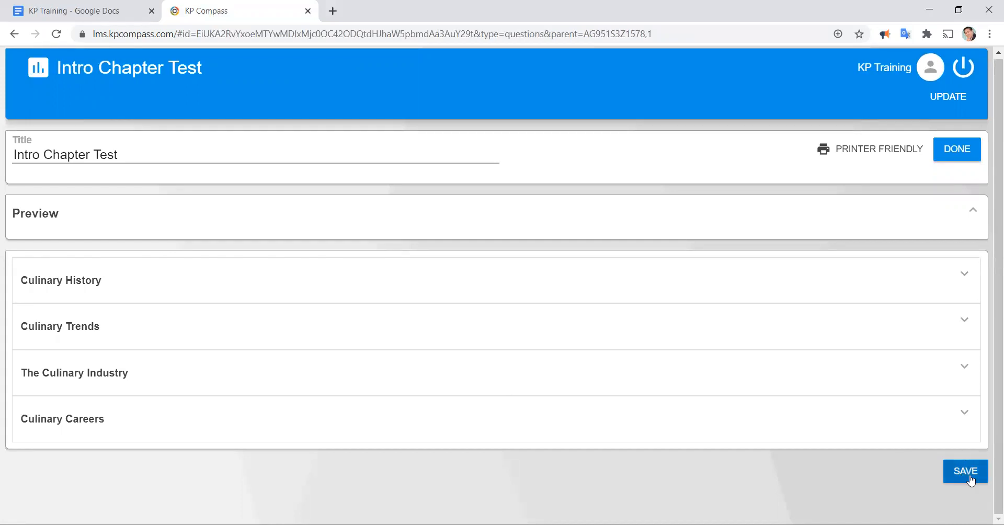
Step: Save the two French cuisine questions, expand Culinary Trends and tick the pumpkin ranch agritourism question
click(966, 472)
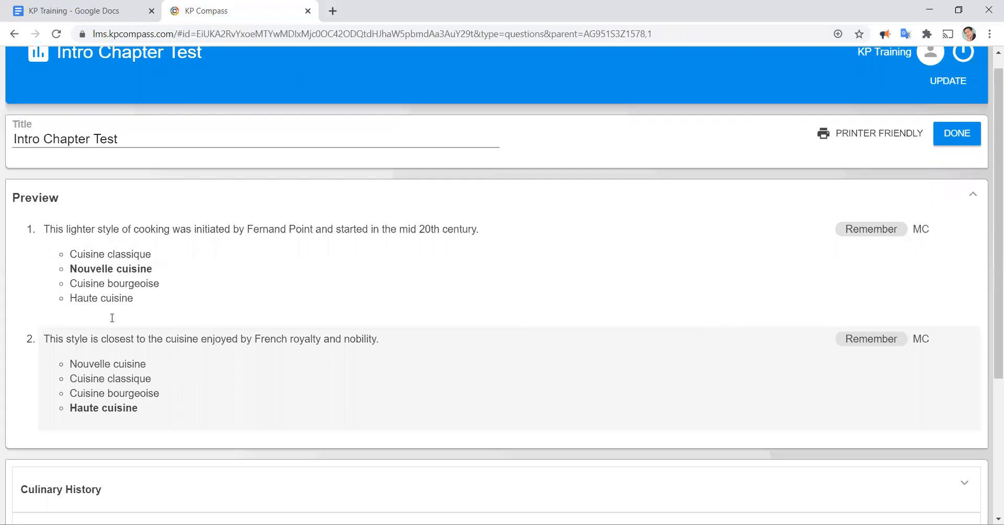
scroll(down, 3)
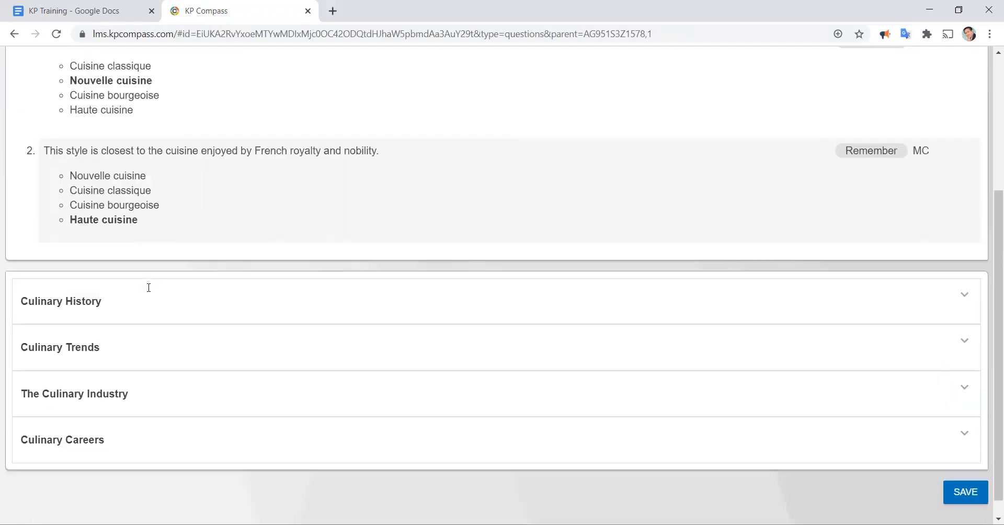
click(61, 347)
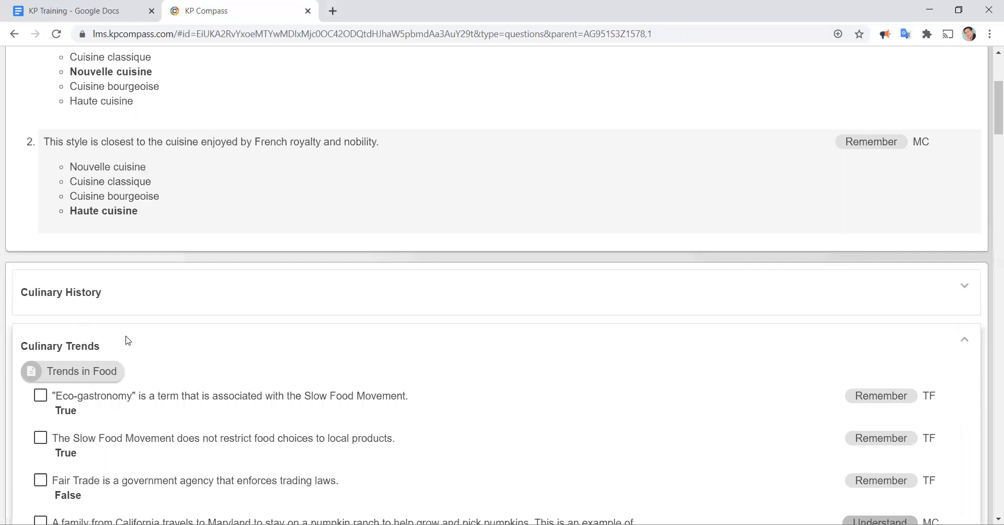
scroll(down, 3)
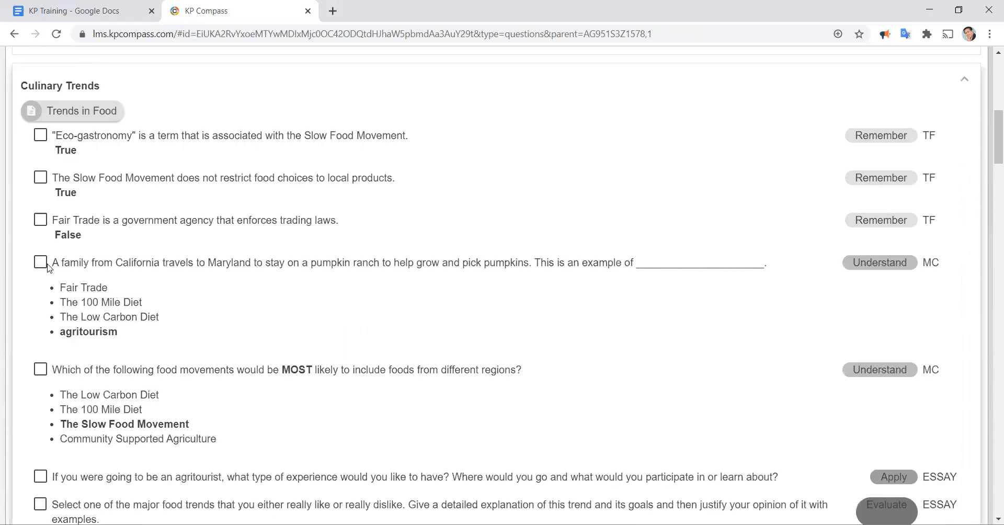
click(40, 261)
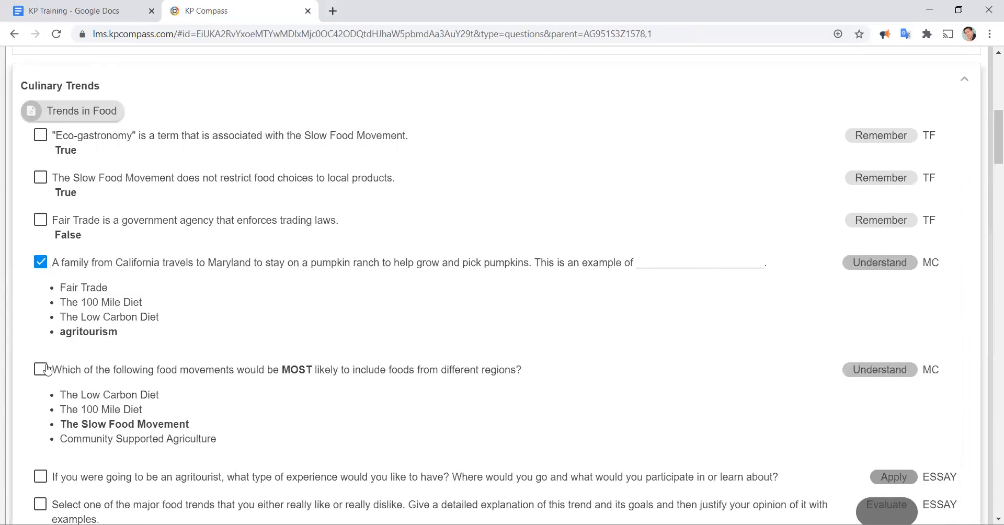
scroll(down, 3)
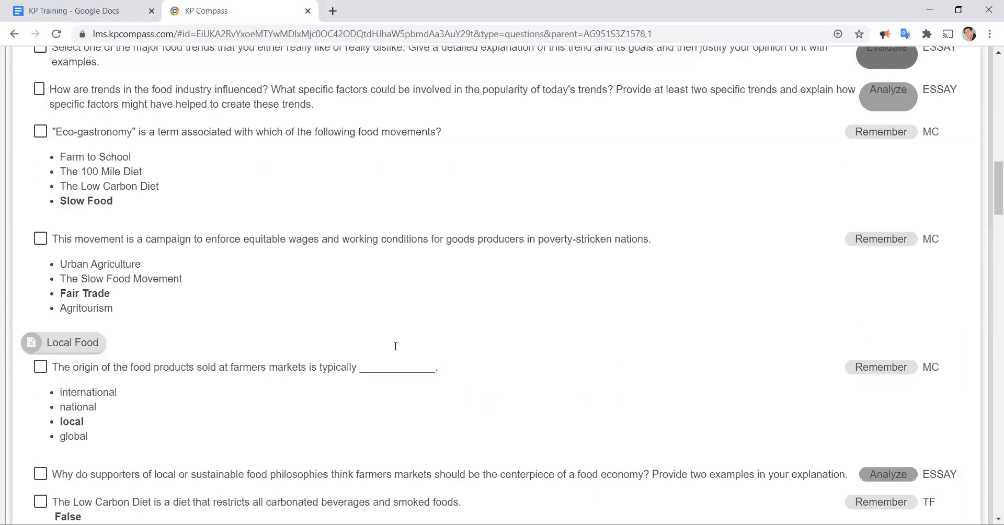
scroll(down, 3)
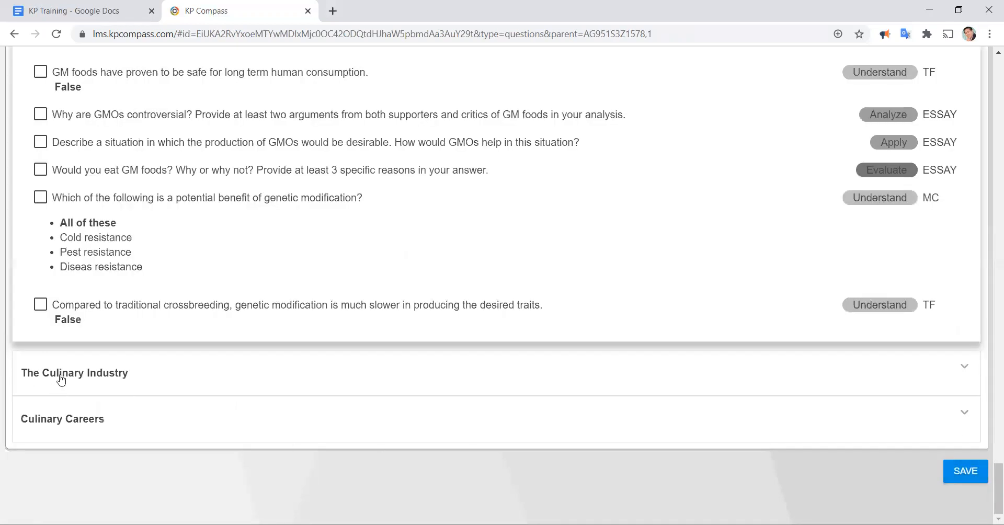
mouse_move(70, 378)
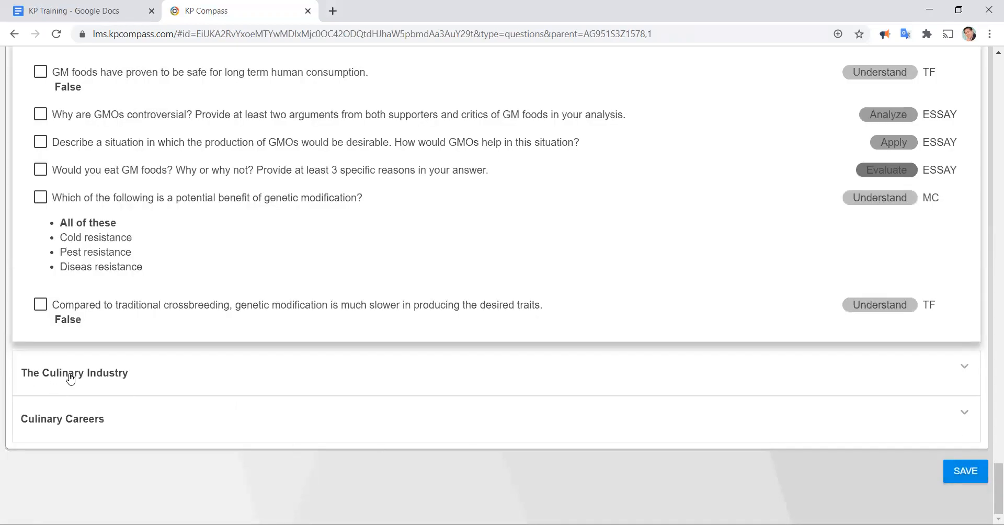
Step: Expand The Culinary Industry section and scroll to its grocery retail and family-style restaurant questions
click(74, 373)
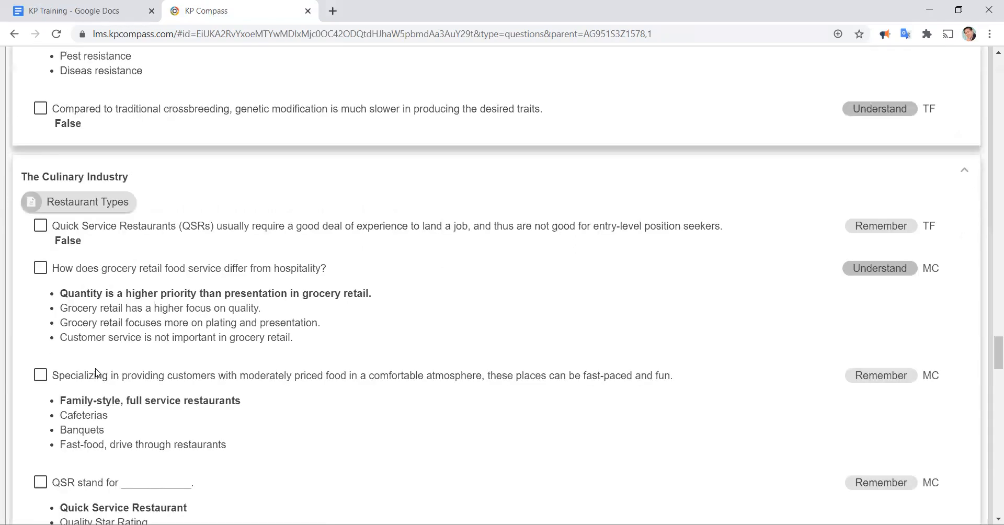
scroll(down, 3)
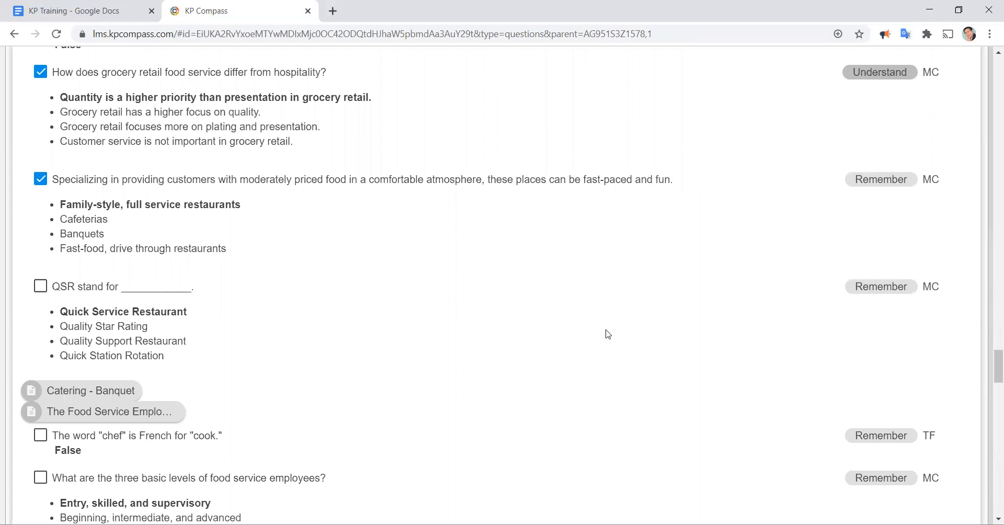
scroll(down, 3)
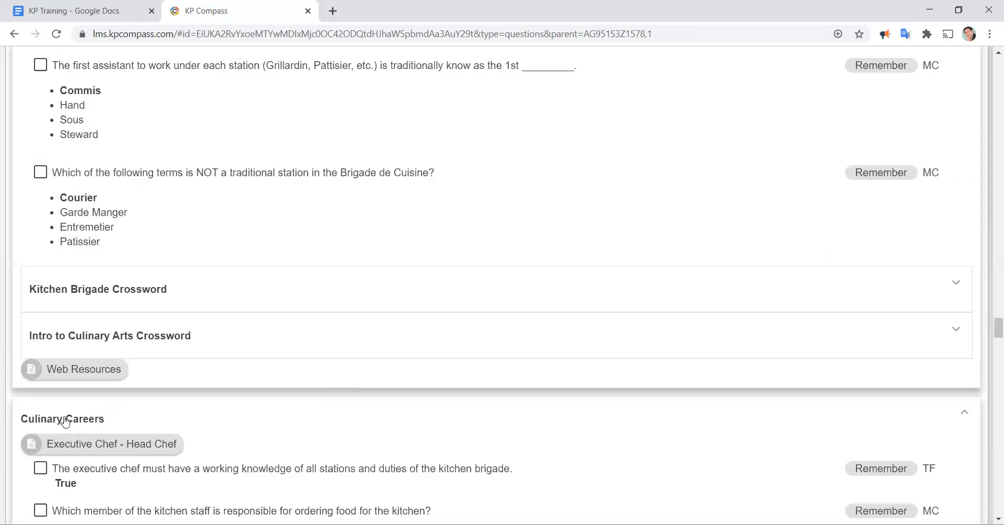
Step: Review the Intro Chapter Test question list down through Culinary Careers to the final section
scroll(down, 3)
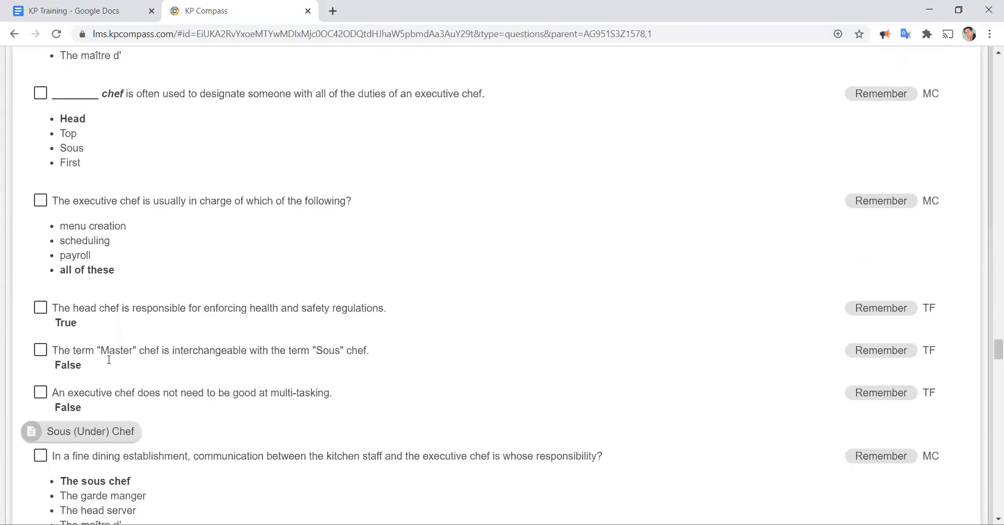
scroll(down, 3)
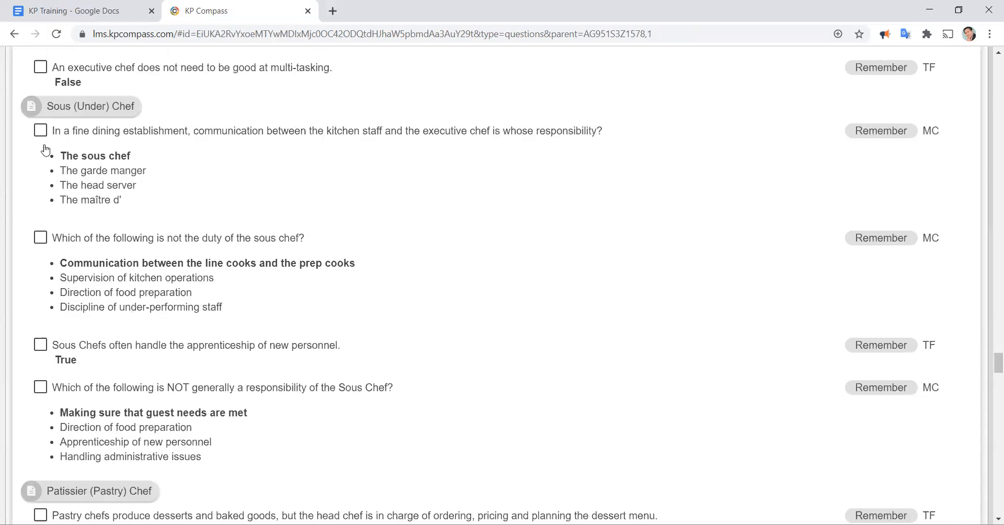
scroll(down, 3)
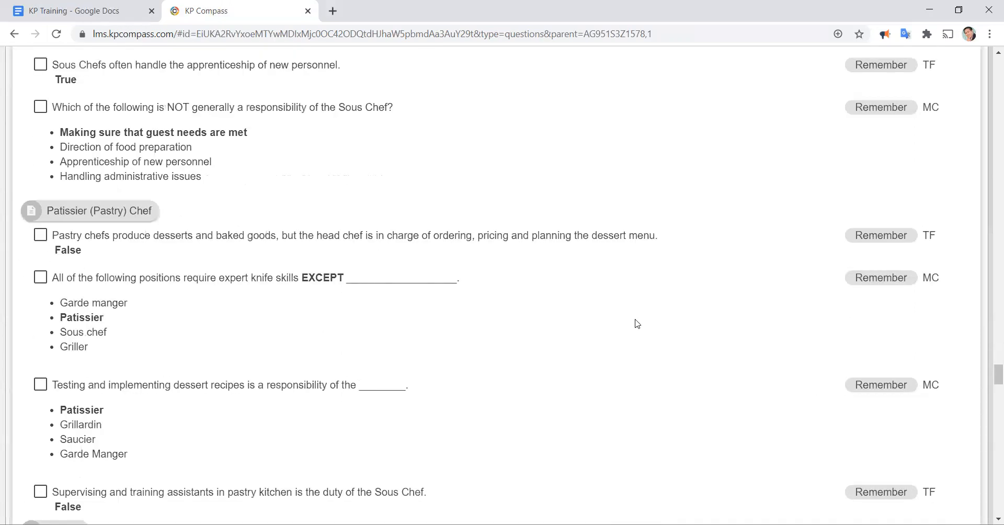
scroll(down, 3)
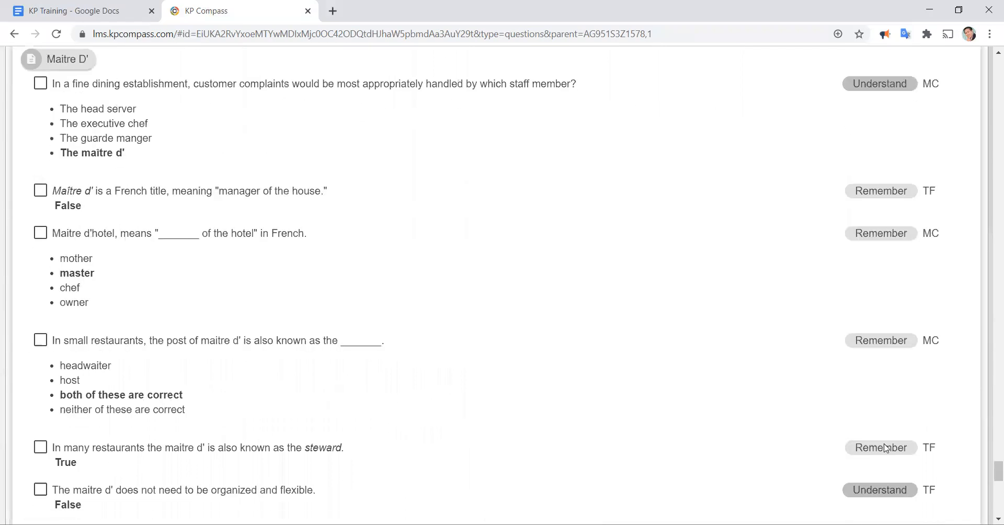
scroll(down, 3)
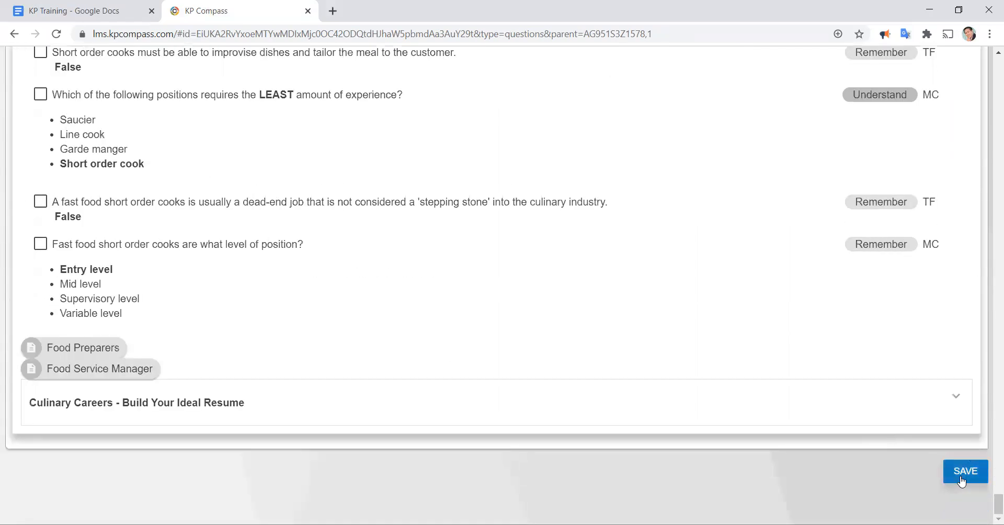
mouse_move(913, 474)
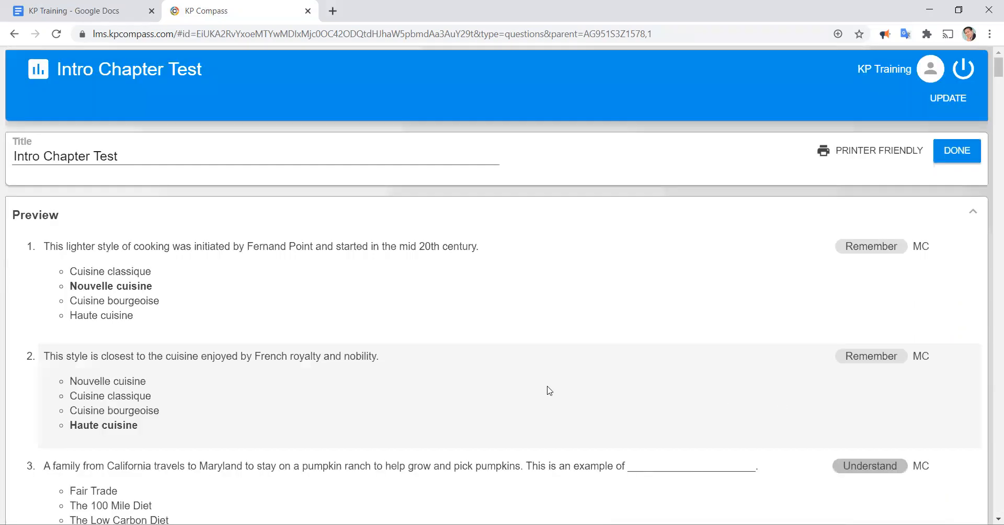
scroll(down, 3)
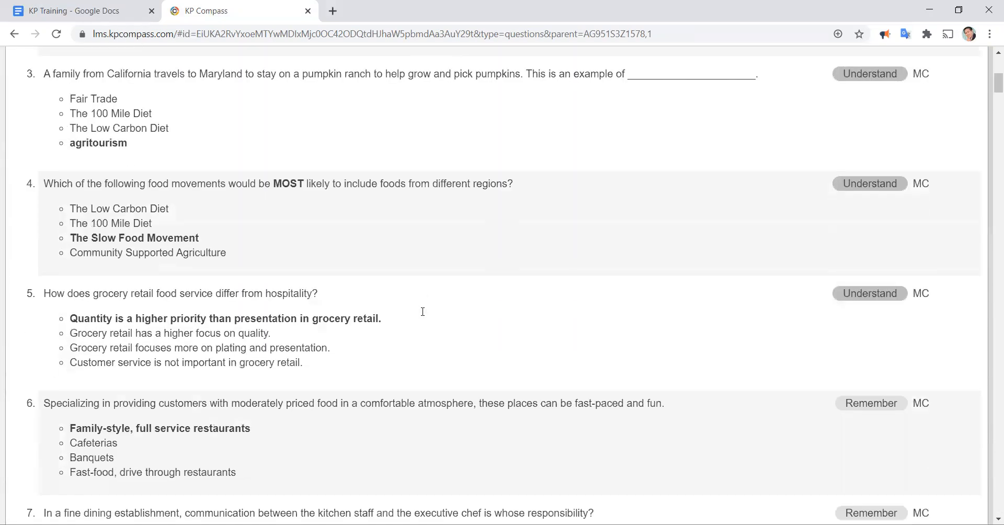
scroll(down, 3)
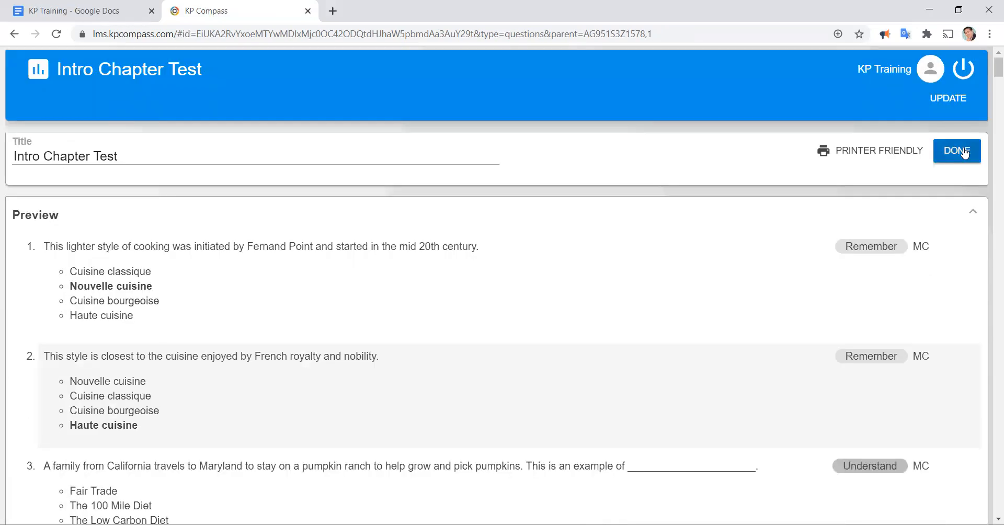
Step: Finish the Intro Chapter Test preview and return to the Checkpoint Test Bank
click(957, 150)
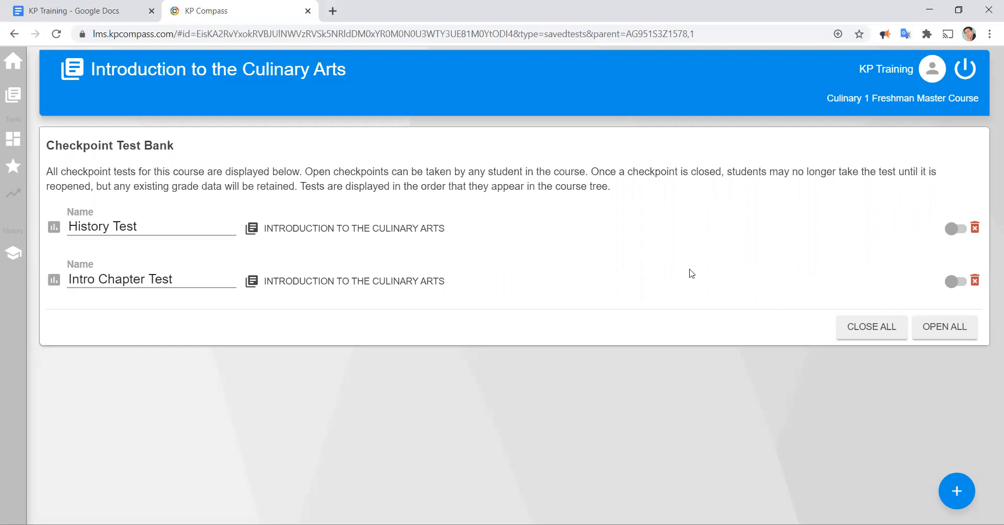
mouse_move(614, 290)
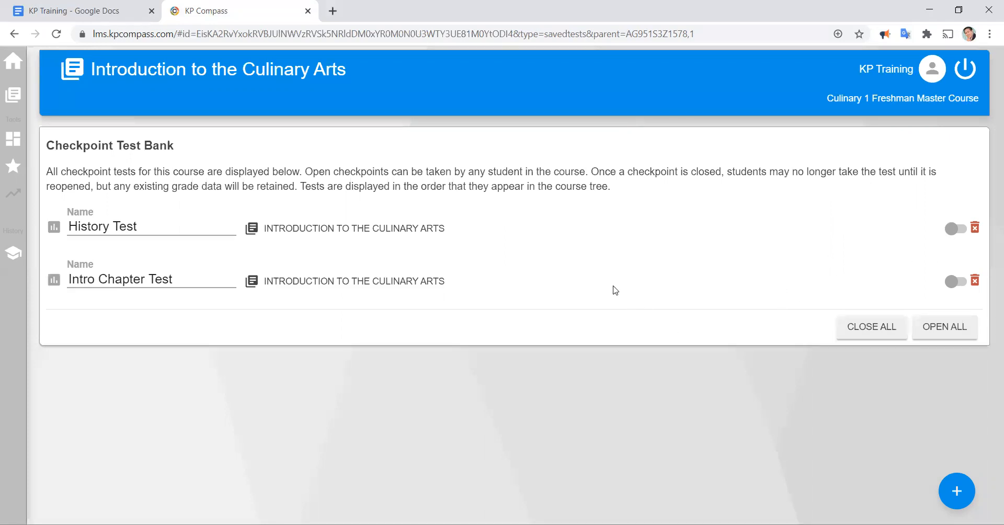
mouse_move(568, 263)
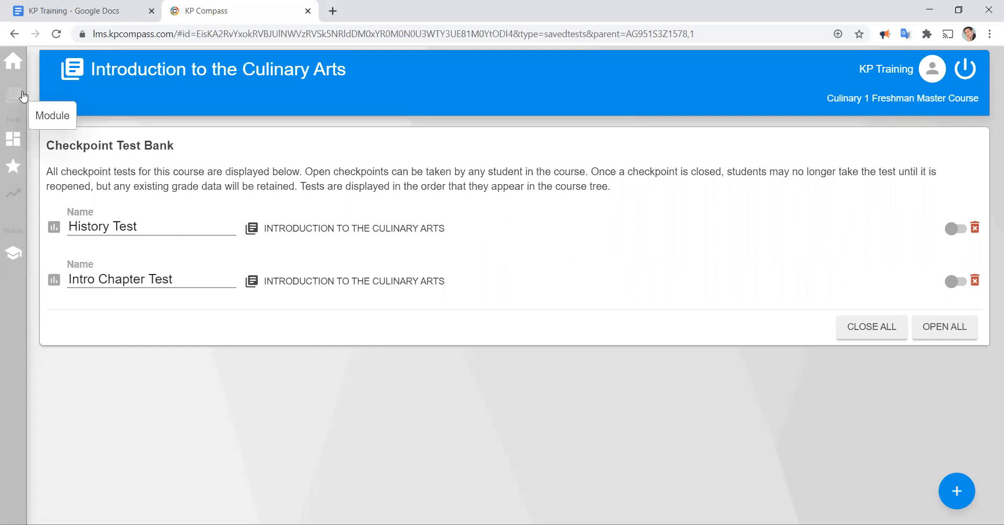
Step: Move History Test directly below Culinary History in Units & Tests and save the order
click(13, 94)
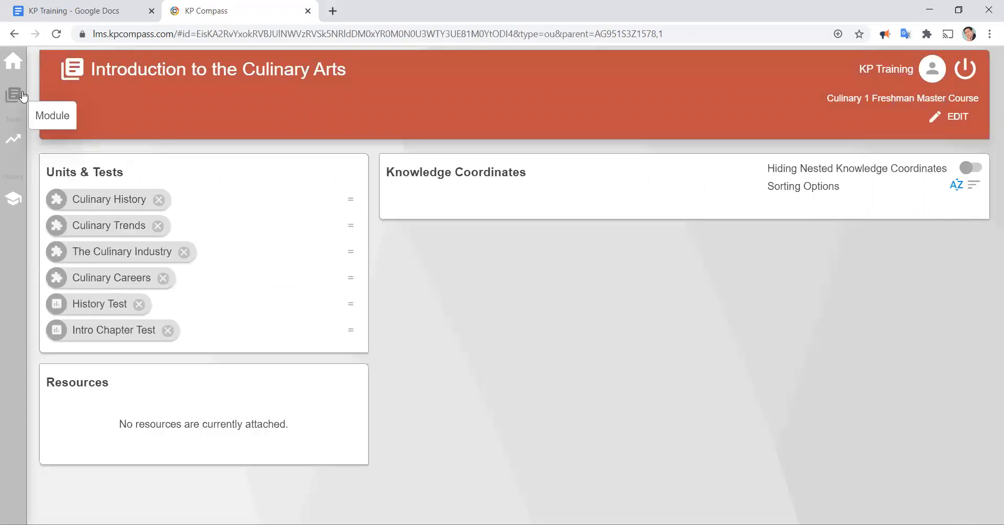
mouse_move(64, 158)
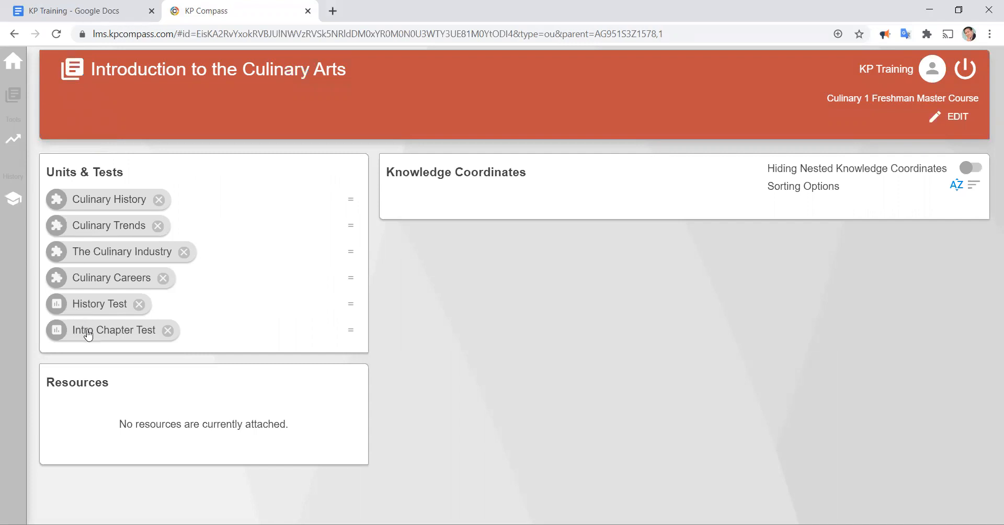
mouse_move(101, 312)
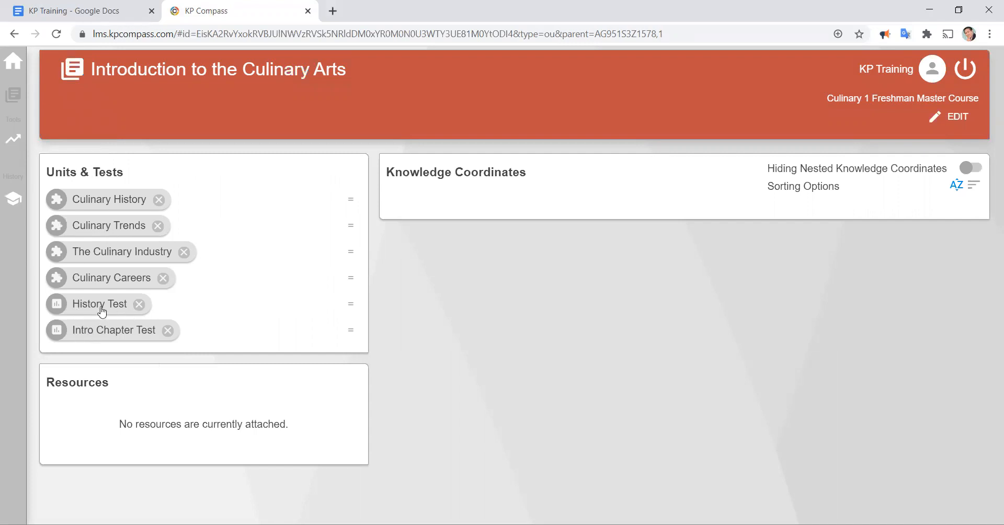
mouse_move(85, 311)
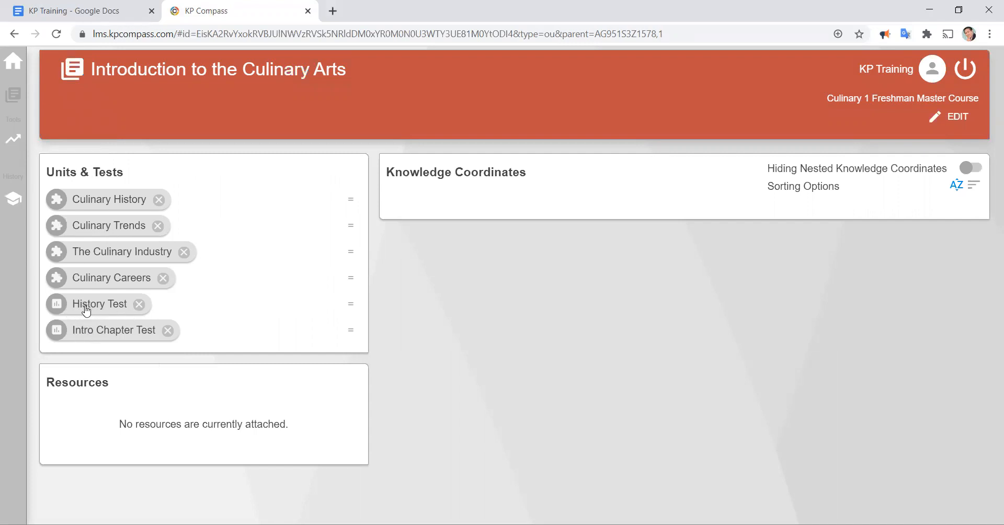
mouse_move(107, 204)
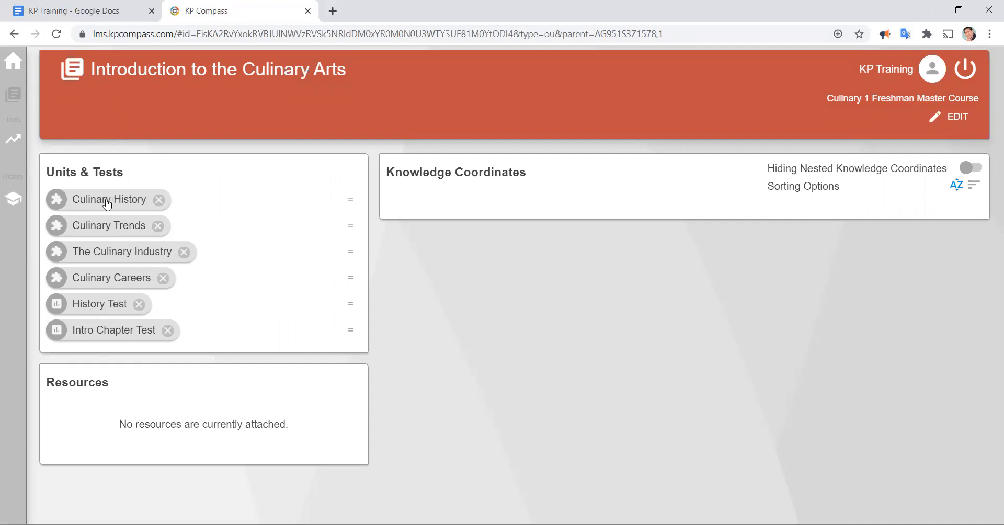
drag(99, 304, 109, 236)
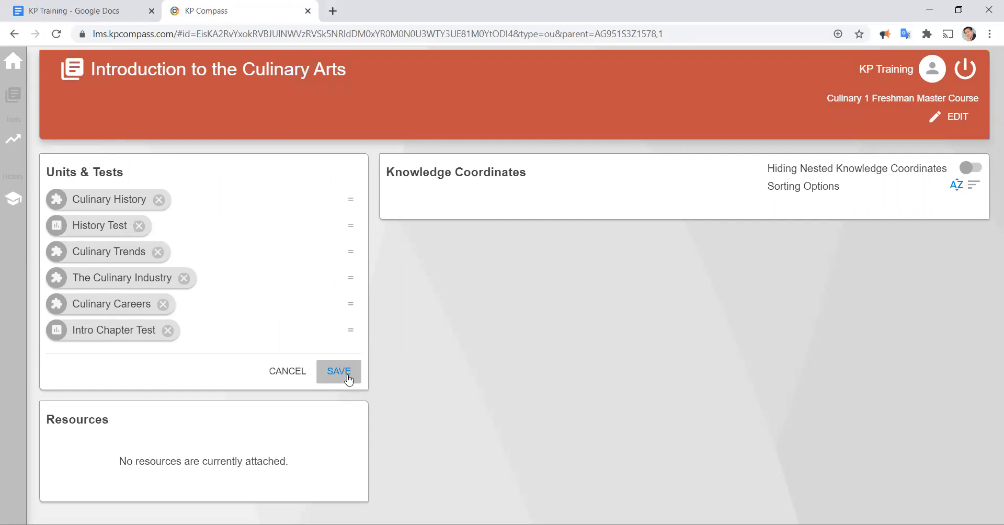
click(338, 372)
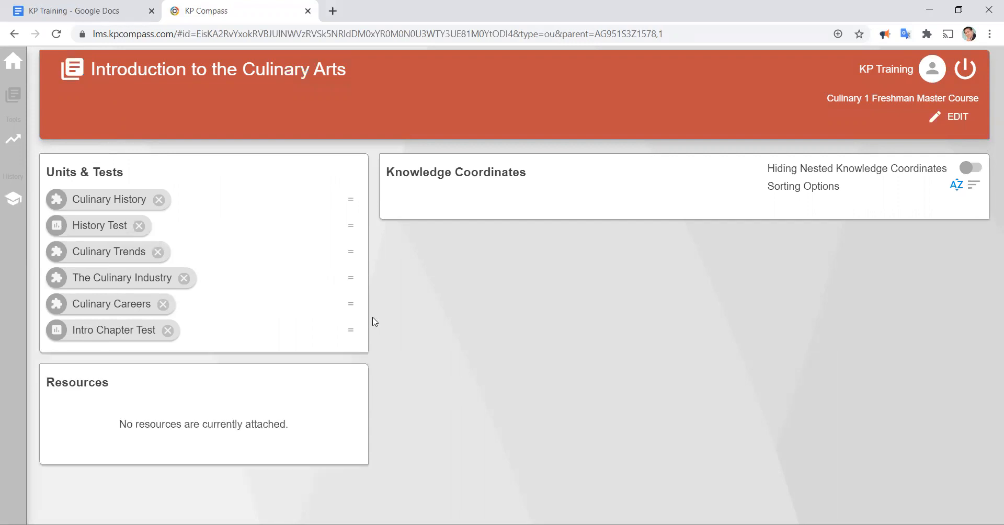
mouse_move(115, 195)
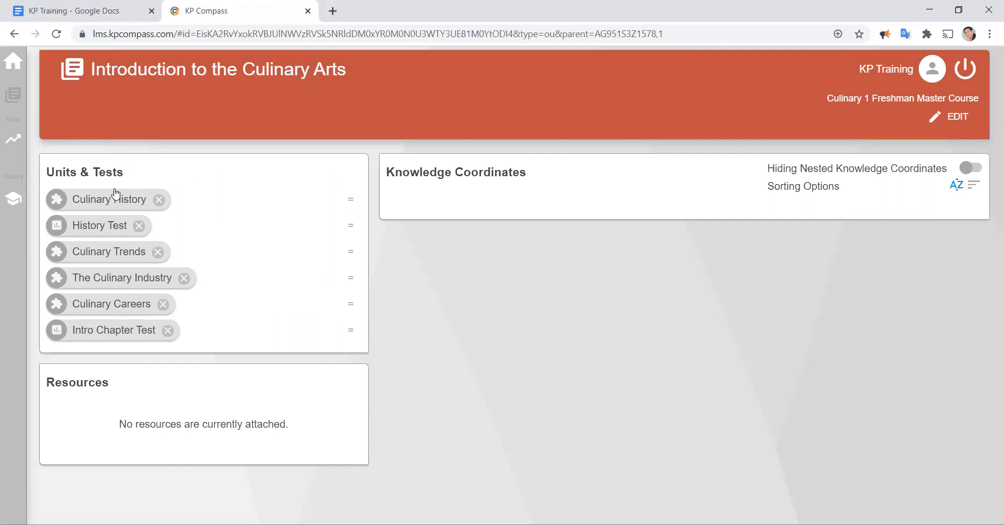
mouse_move(120, 185)
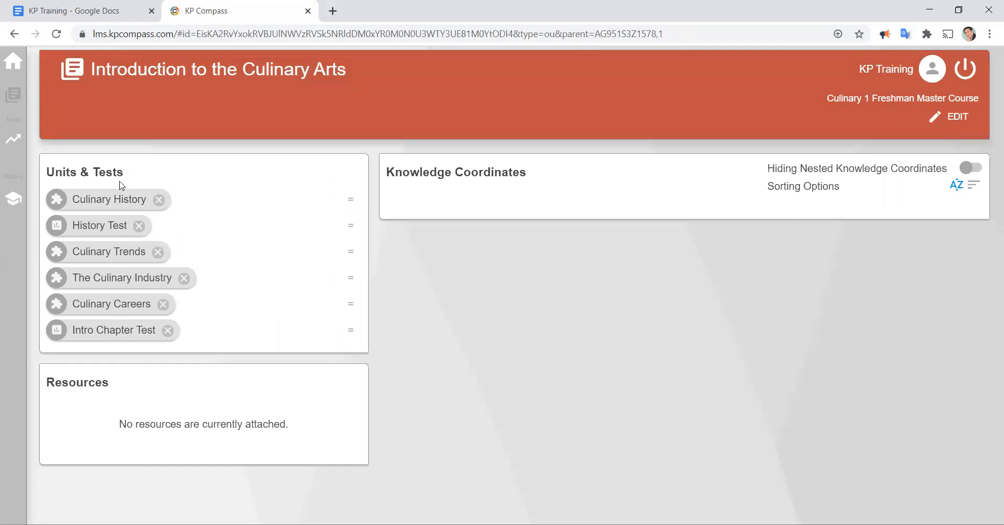
mouse_move(135, 193)
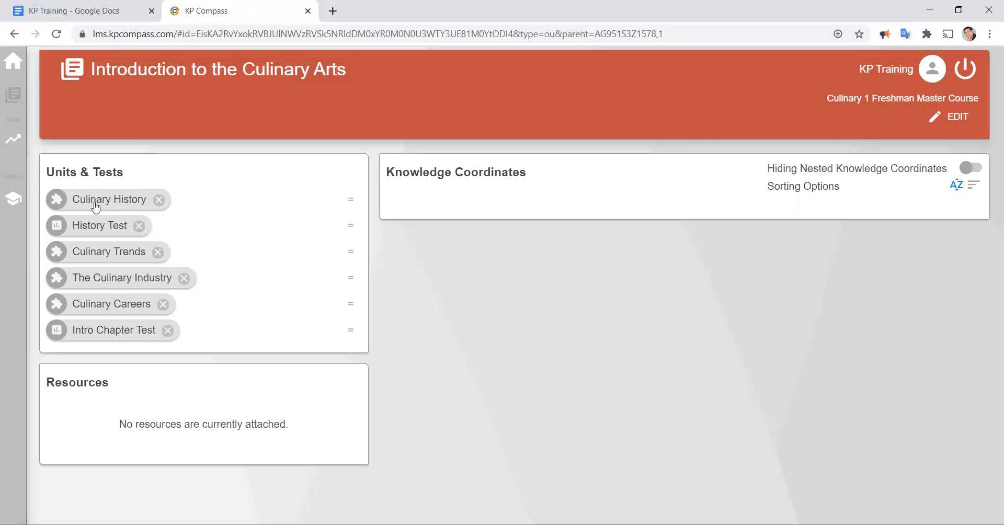
mouse_move(106, 198)
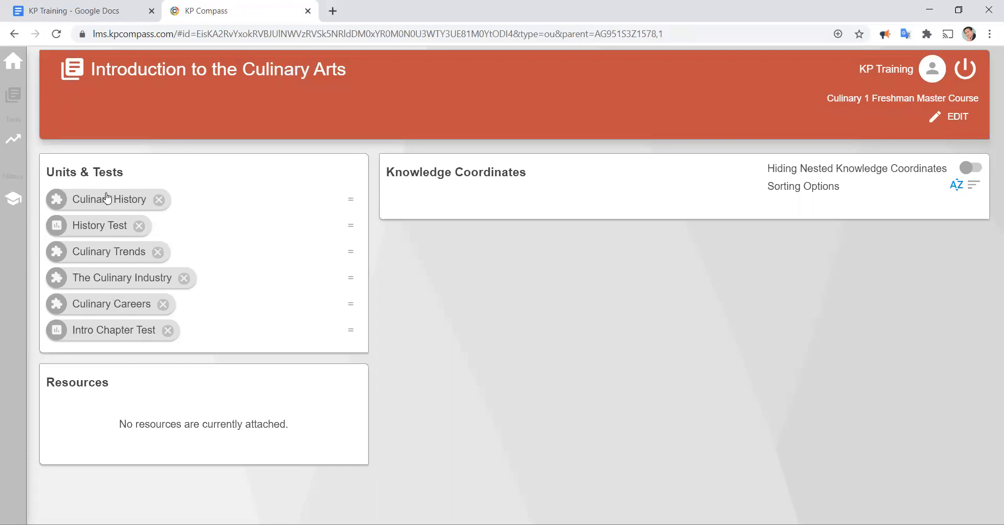
mouse_move(93, 235)
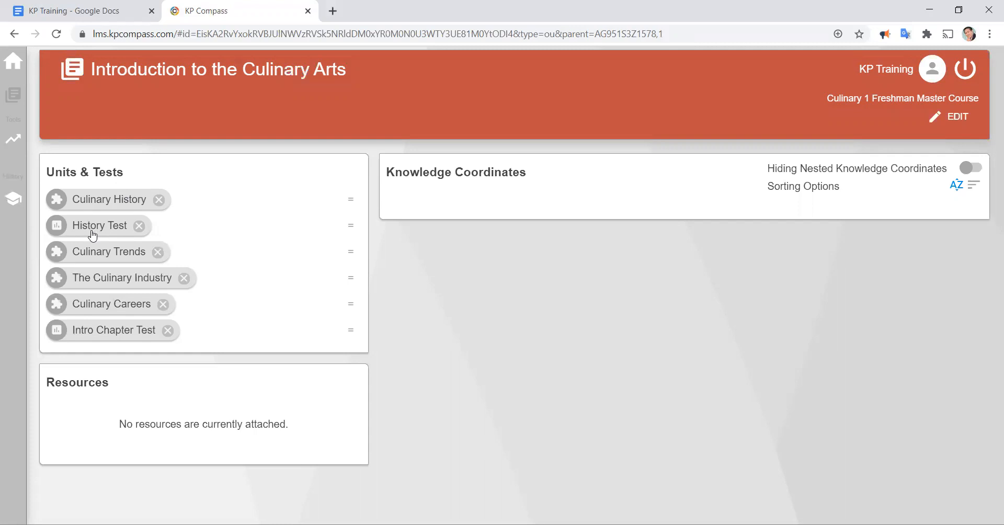
mouse_move(132, 267)
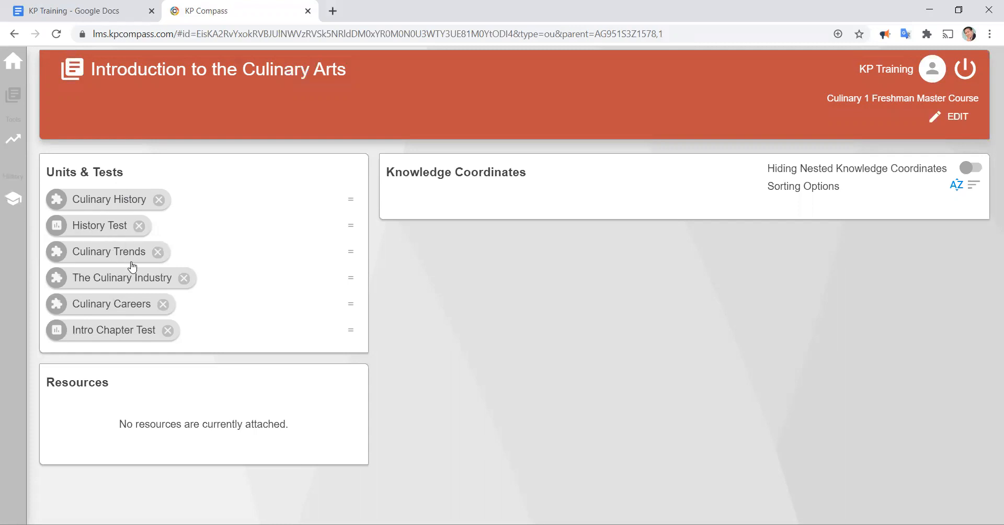
mouse_move(126, 393)
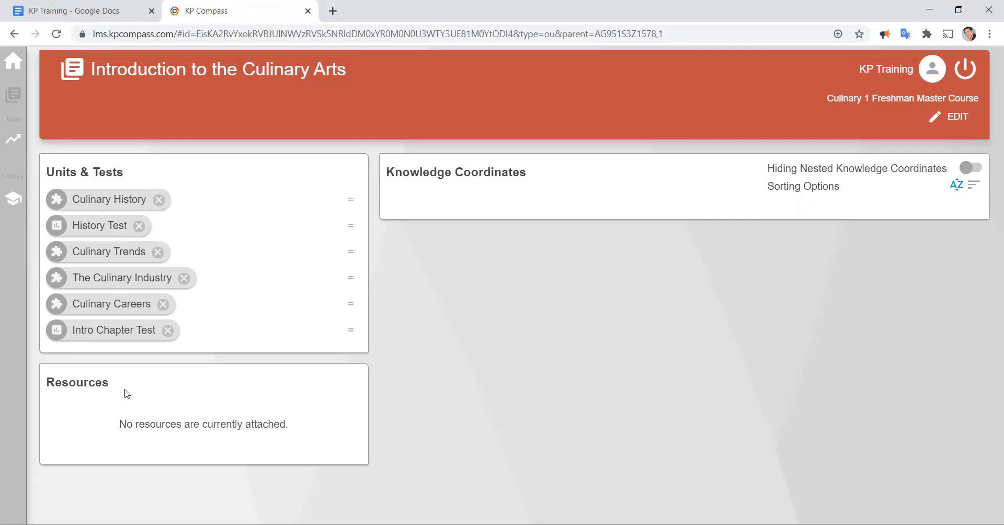
mouse_move(373, 360)
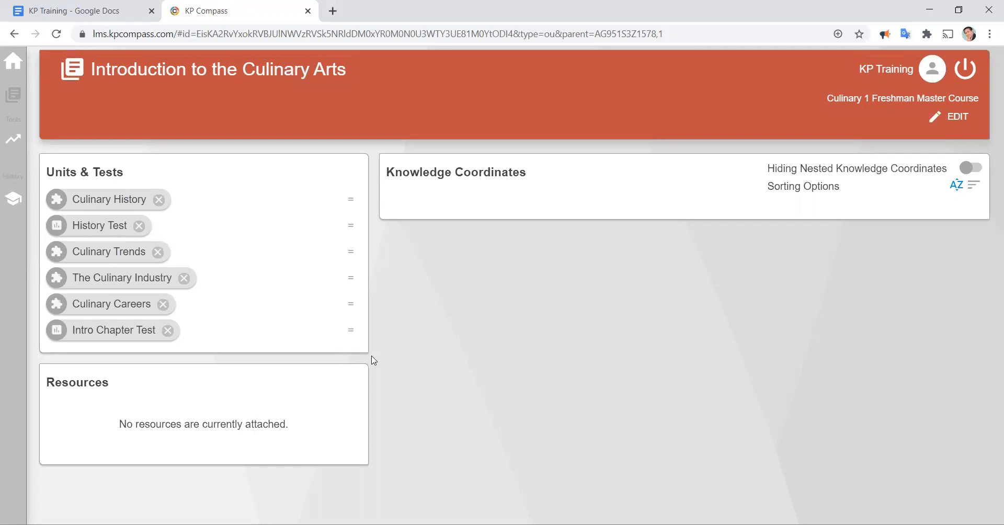
mouse_move(328, 355)
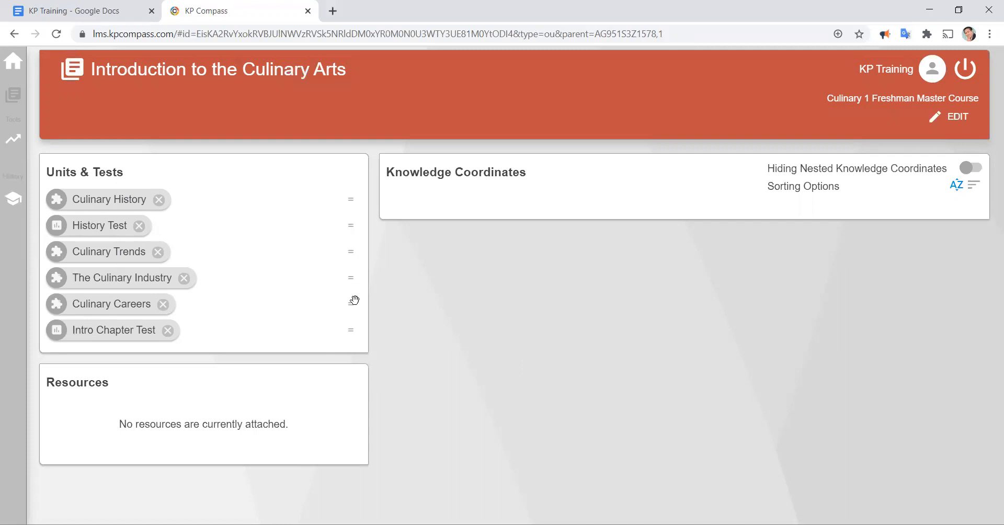
mouse_move(353, 222)
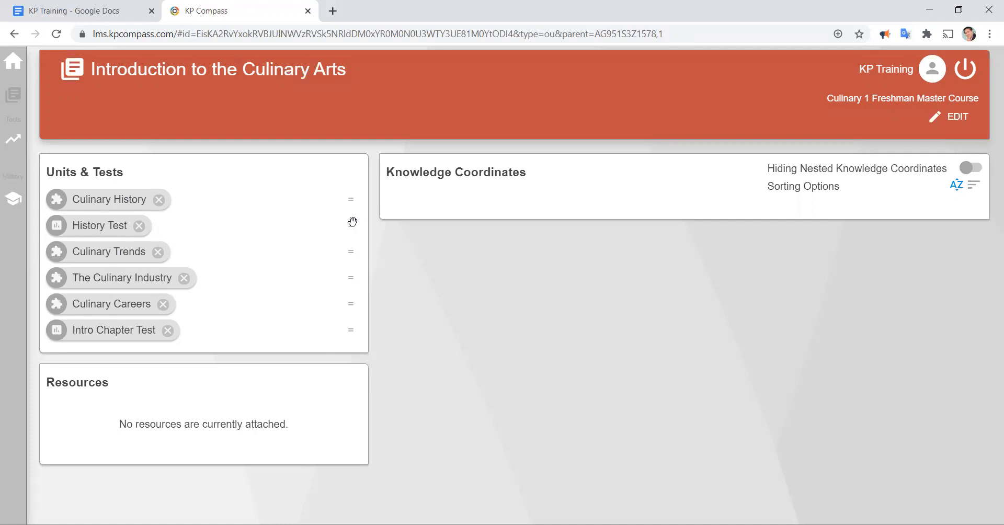
mouse_move(351, 224)
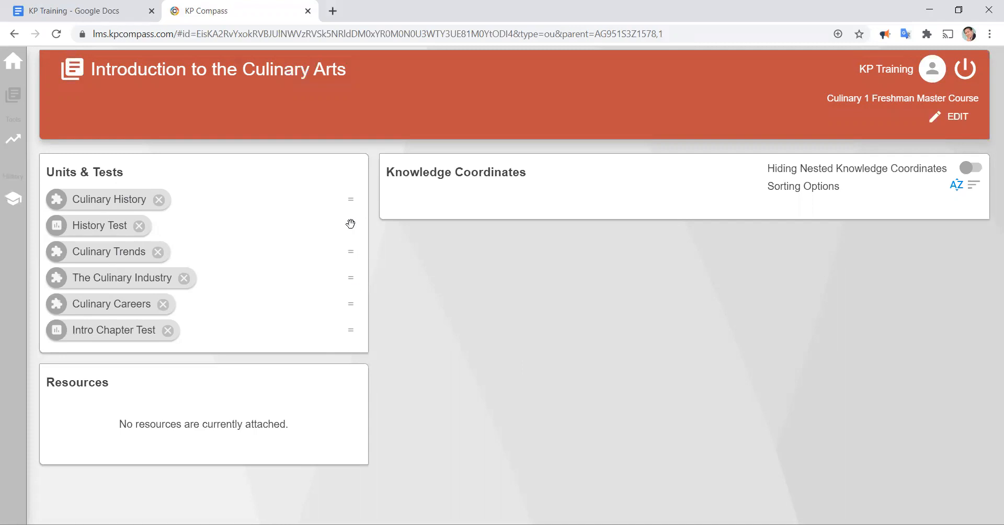
mouse_move(575, 404)
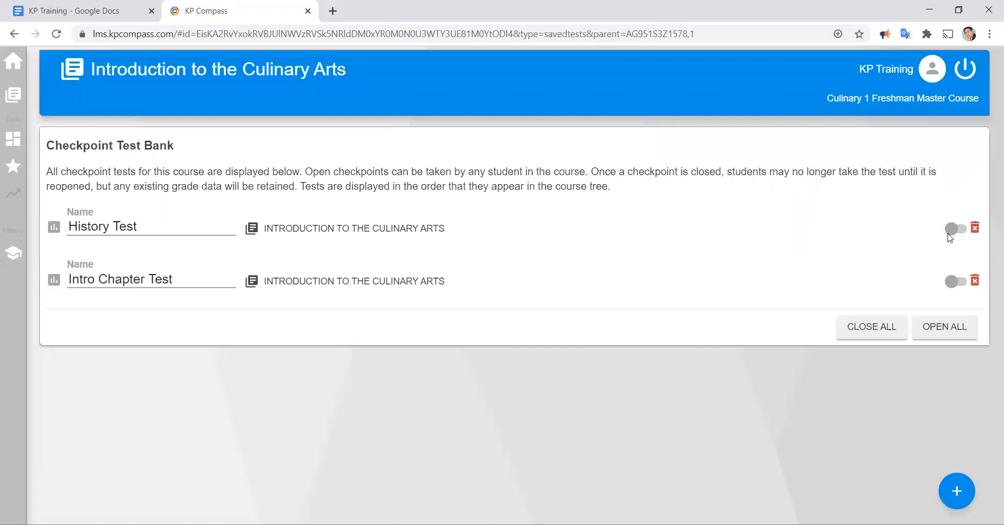
Step: Open the History Test checkpoint to students, leaving Intro Chapter Test closed
click(954, 229)
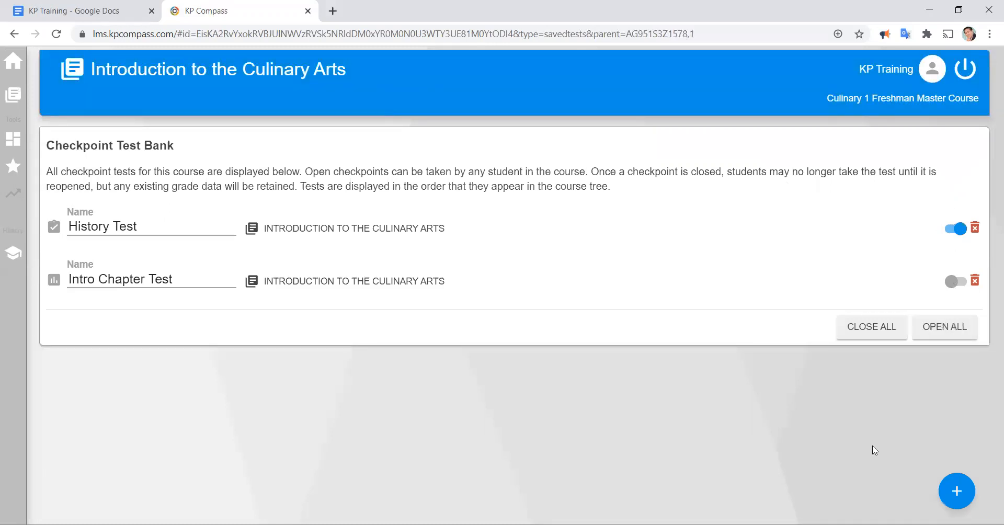
mouse_move(615, 455)
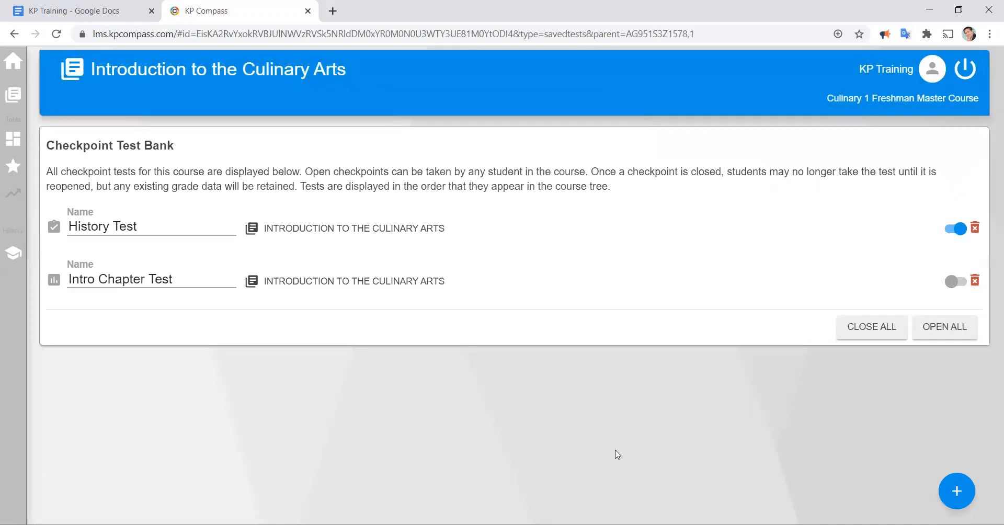